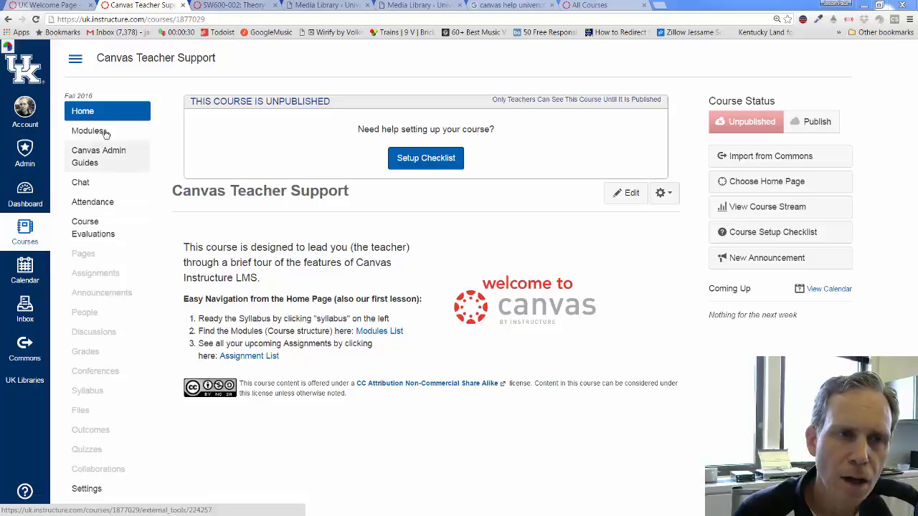
pyautogui.moveTo(91, 240)
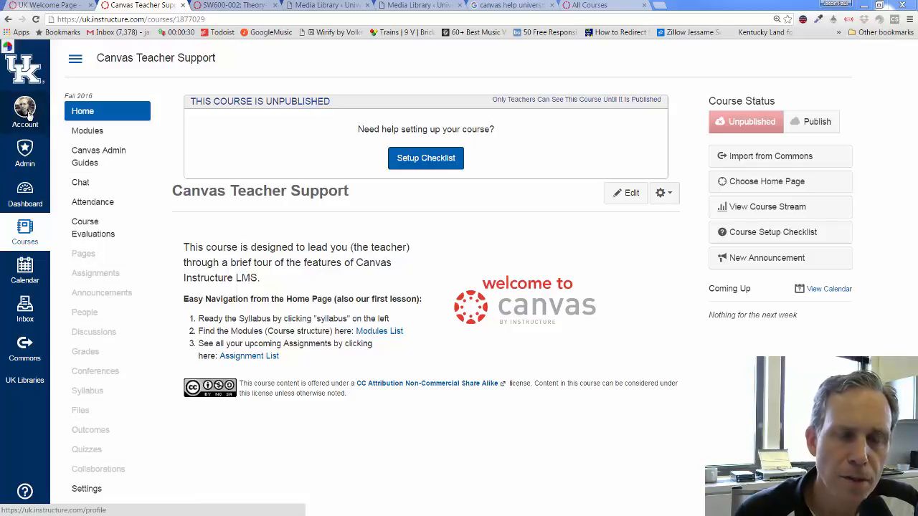
# Open the account tray from the Account icon in the global navigation
pyautogui.click(24, 107)
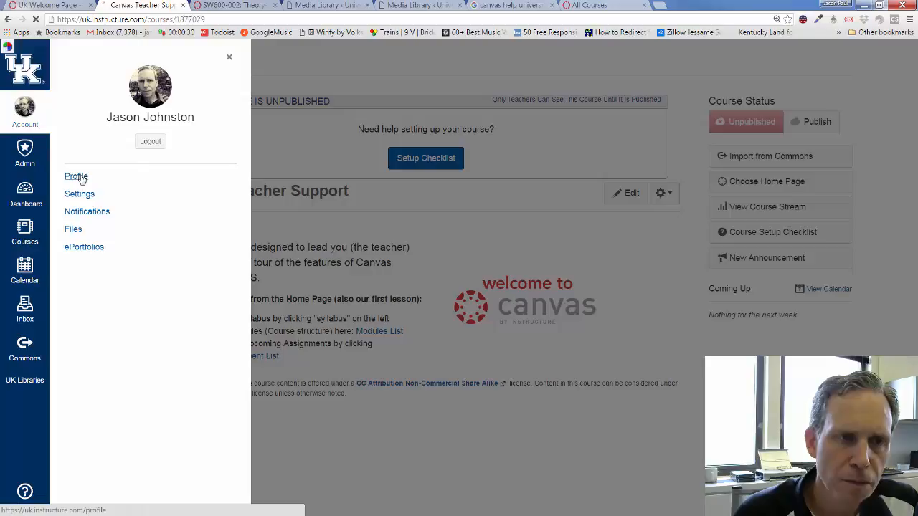
# Go to the profile page and preview, then dismiss, the profile picture dialog
pyautogui.click(76, 176)
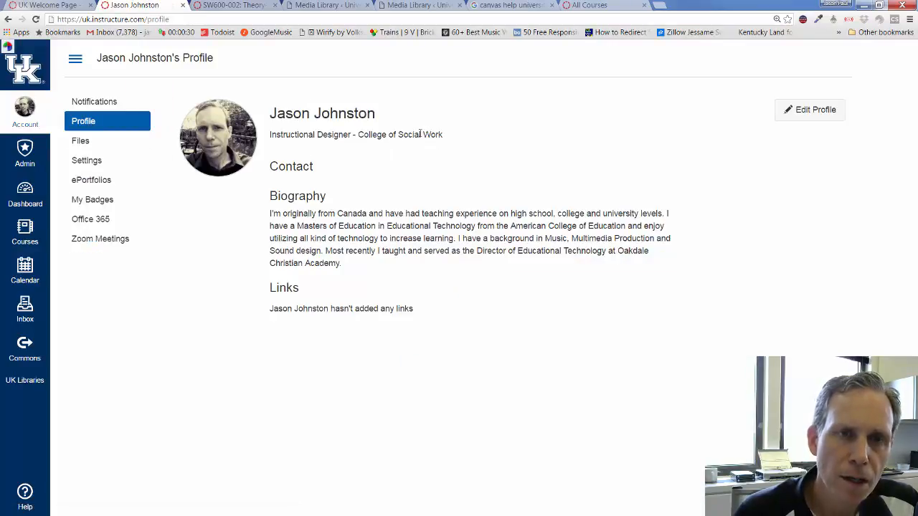
pyautogui.click(218, 137)
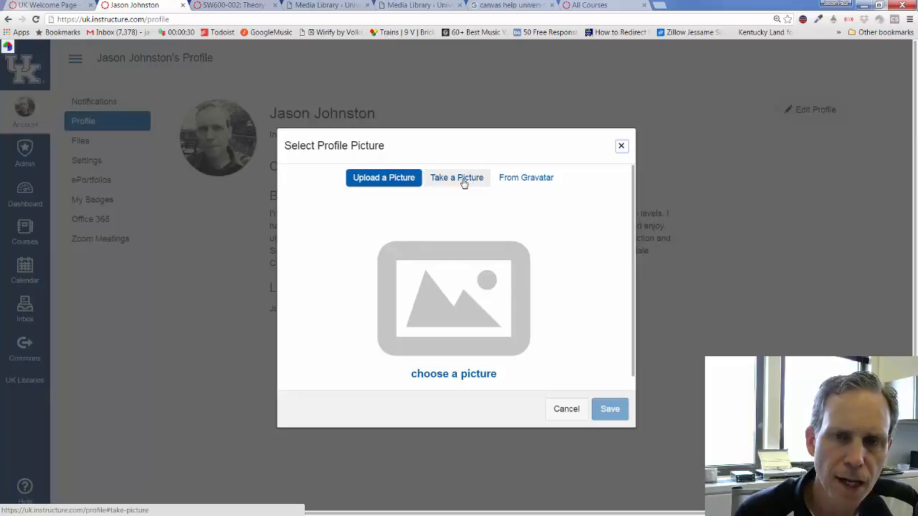
pyautogui.click(384, 177)
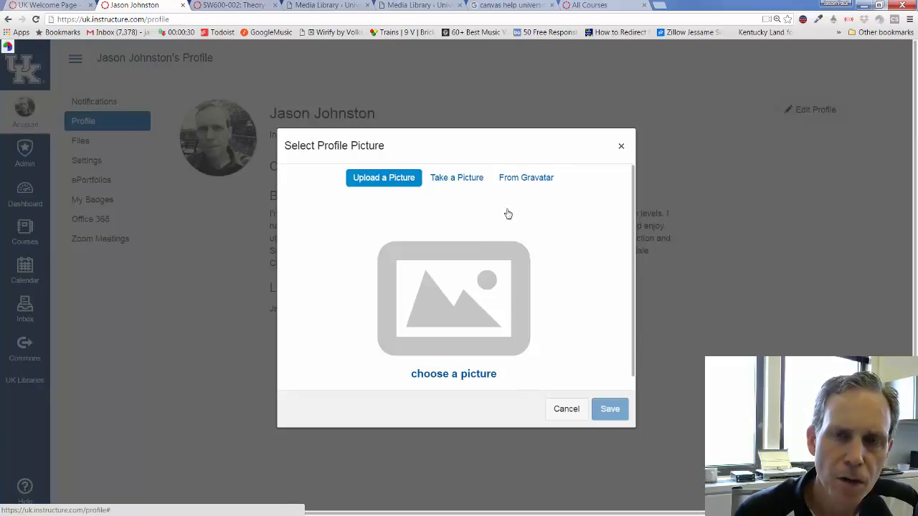
pyautogui.moveTo(555, 314)
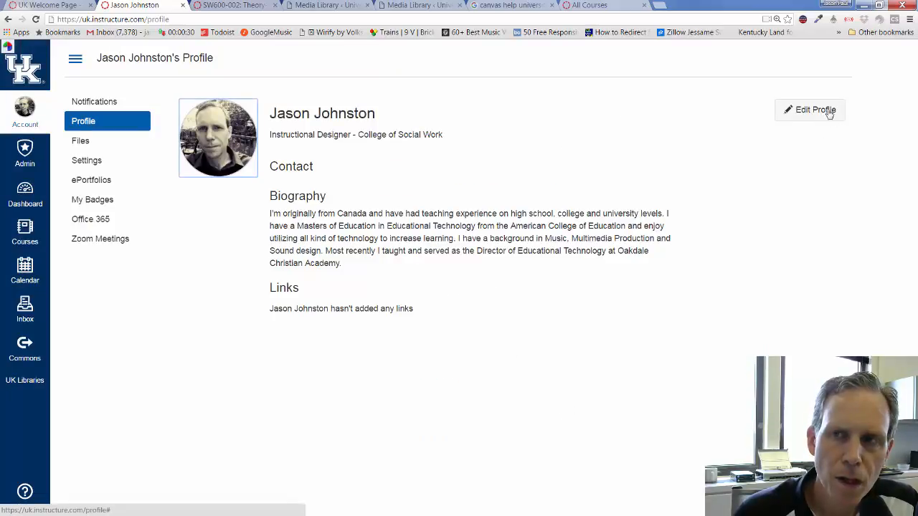
# Put the profile into edit mode and start editing the biography field
pyautogui.click(810, 110)
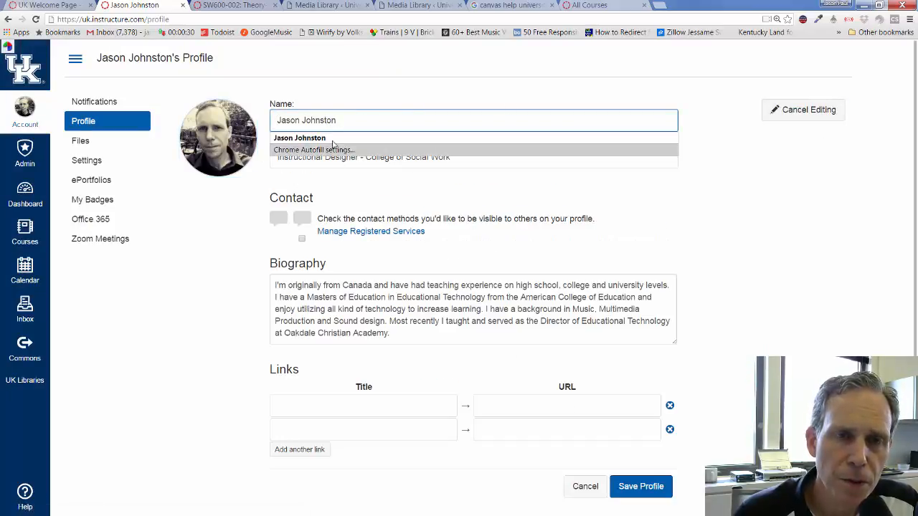
pyautogui.click(473, 157)
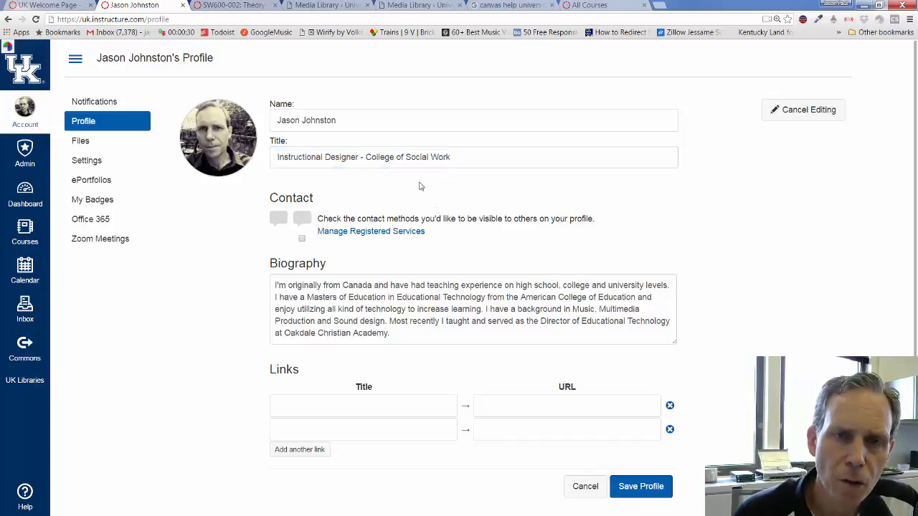
pyautogui.click(360, 306)
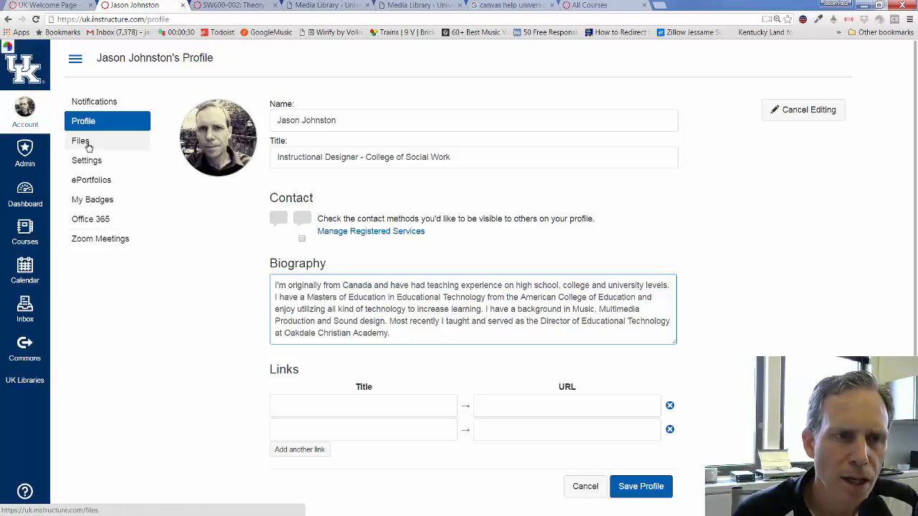
# Go to Account > Settings and scroll down and back up the settings page
pyautogui.click(25, 107)
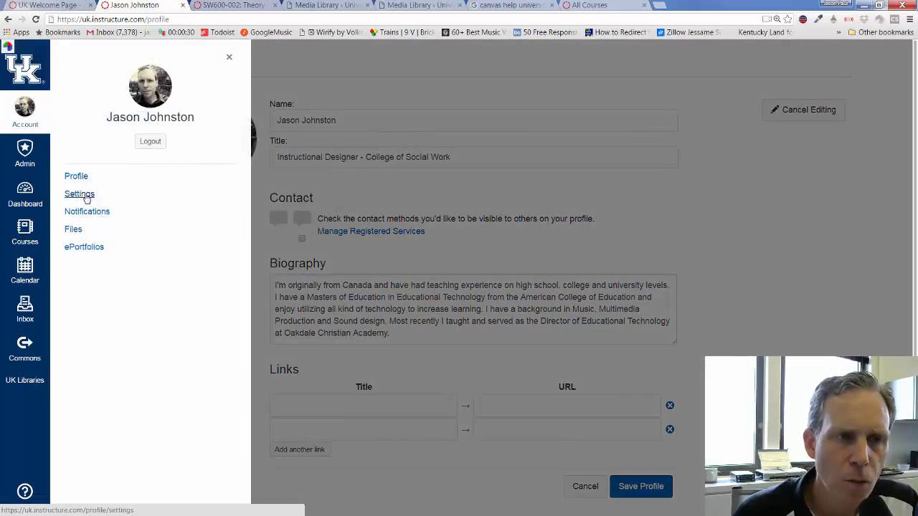
pyautogui.click(80, 194)
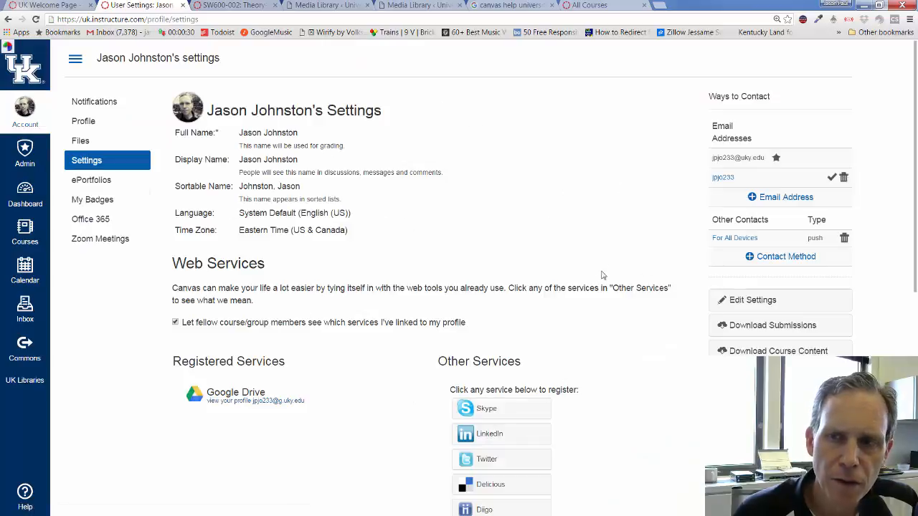
pyautogui.scroll(-3)
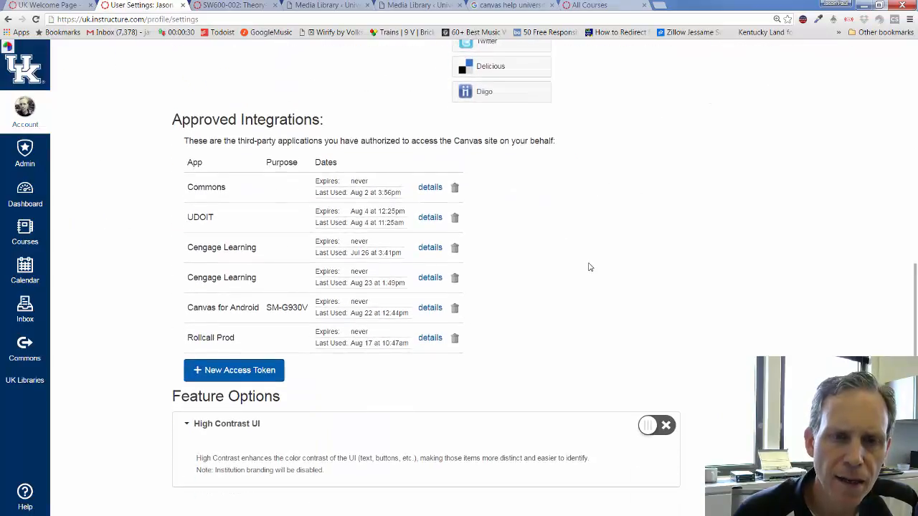
pyautogui.scroll(3)
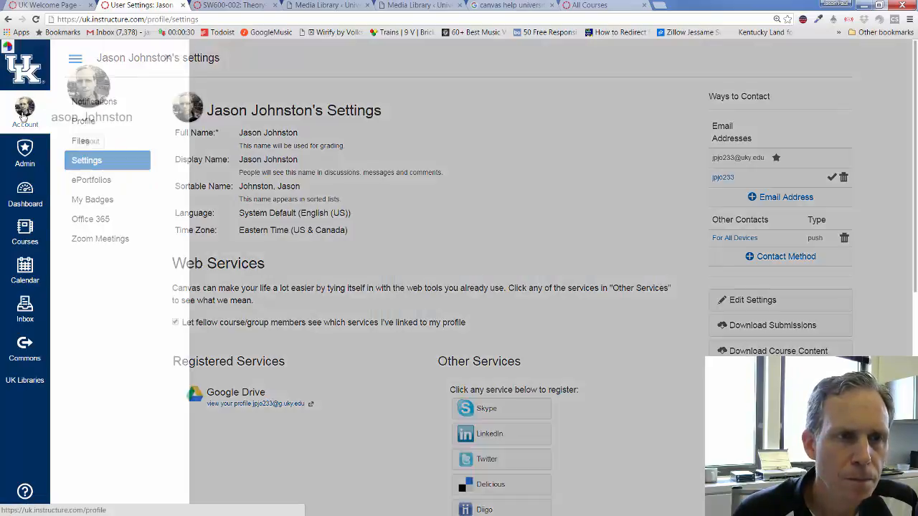
# Go to Notifications and scroll through the per-activity email and push delivery options
pyautogui.click(94, 101)
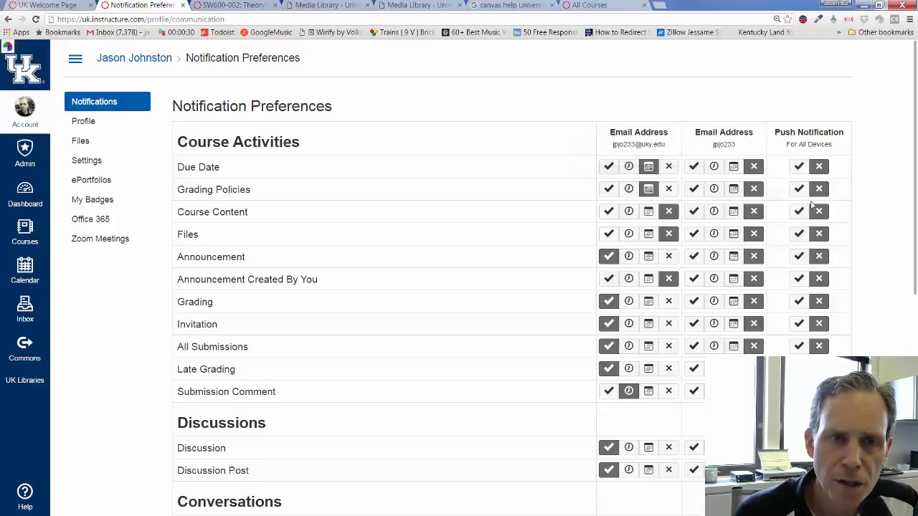
pyautogui.scroll(-3)
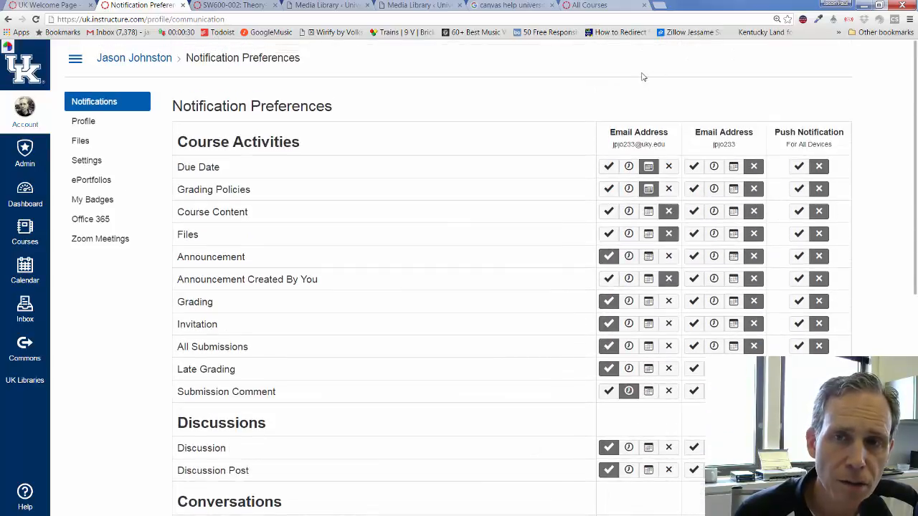
pyautogui.moveTo(557, 94)
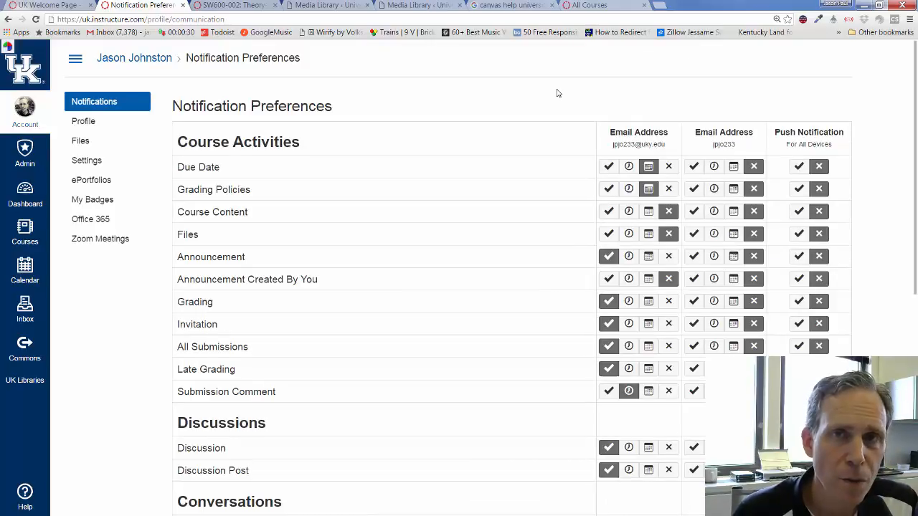
pyautogui.moveTo(552, 88)
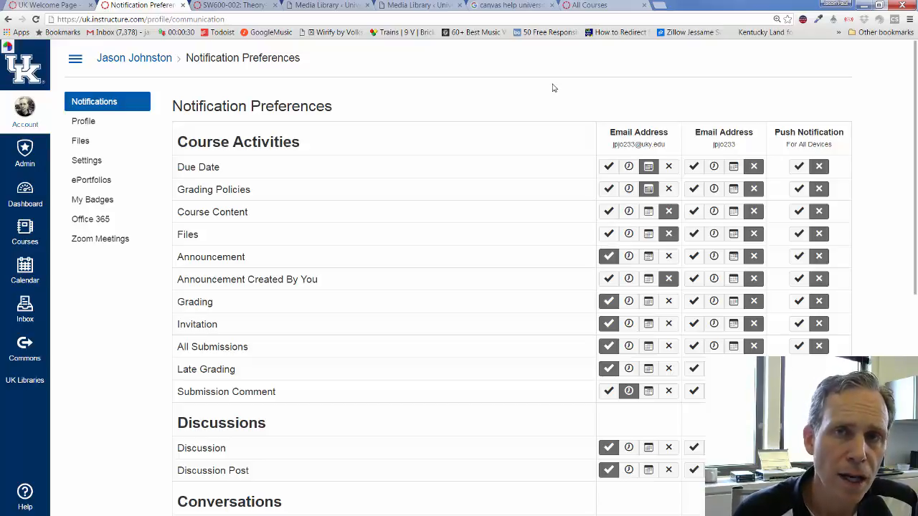
pyautogui.moveTo(860, 134)
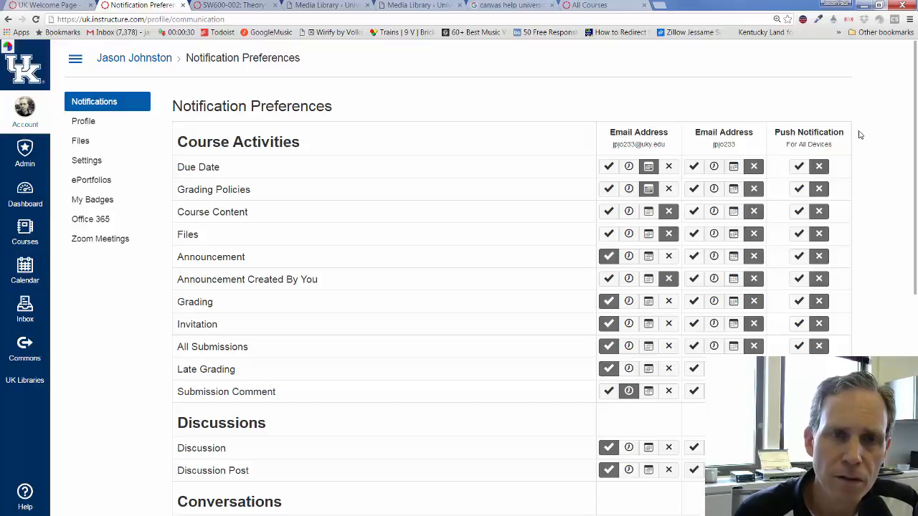
pyautogui.moveTo(502, 230)
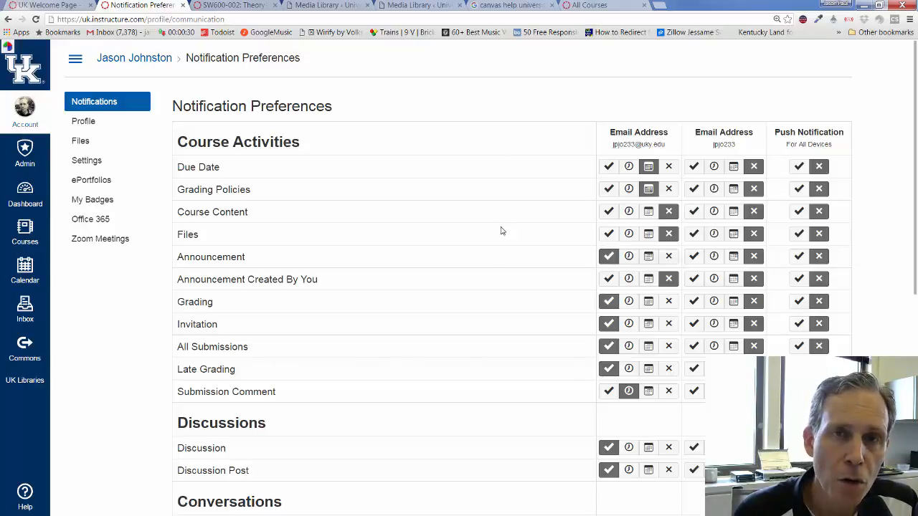
pyautogui.moveTo(633, 153)
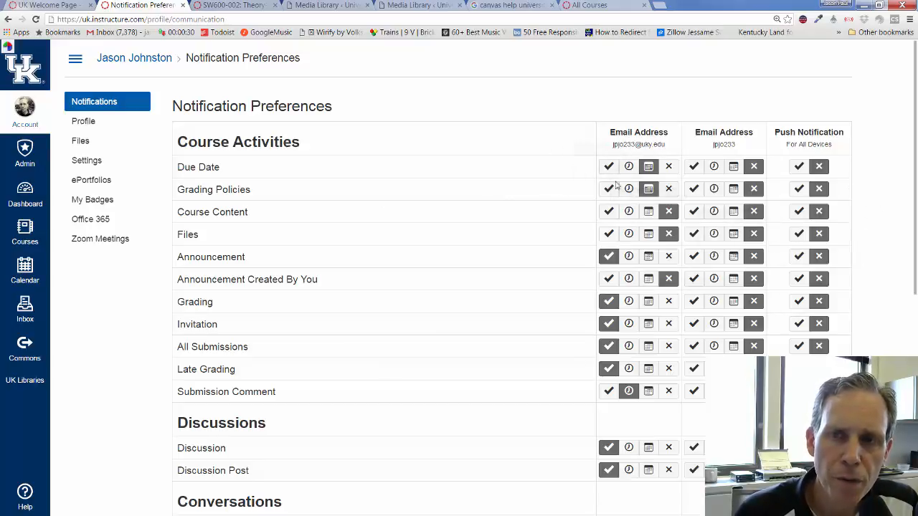
pyautogui.moveTo(648, 166)
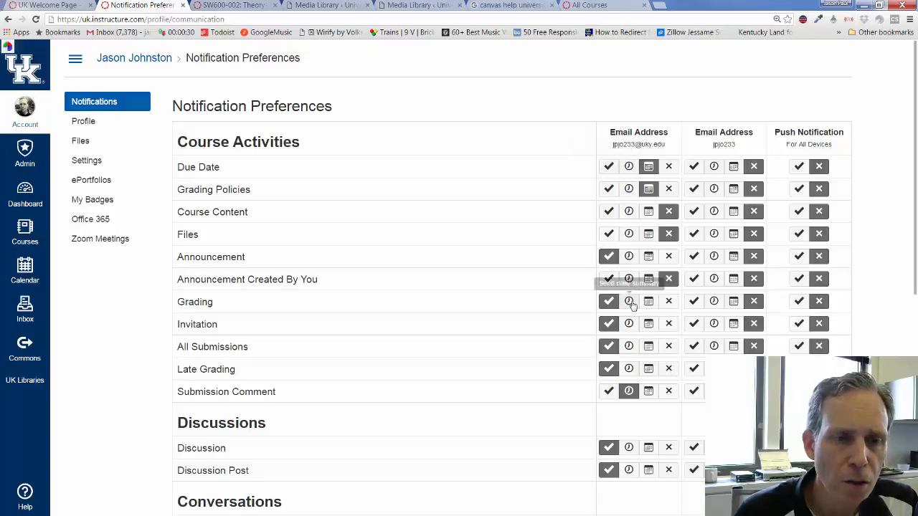
pyautogui.scroll(-3)
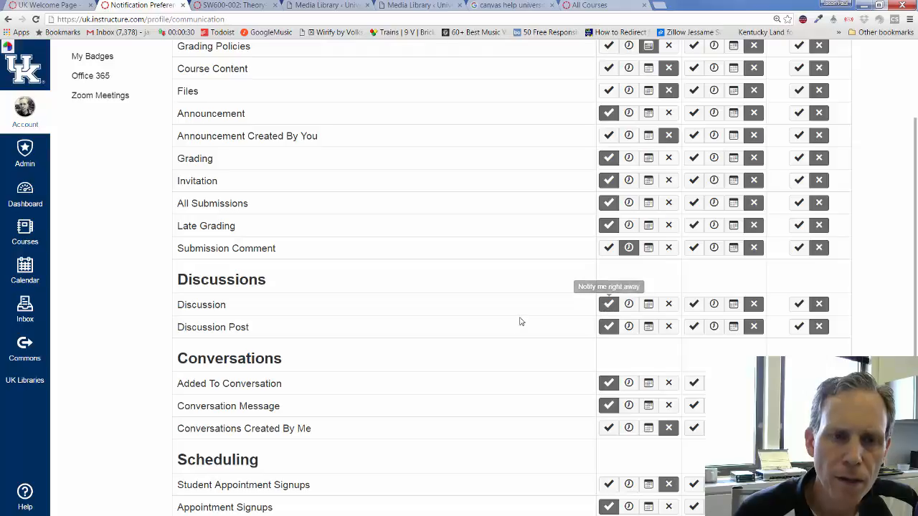
pyautogui.scroll(-3)
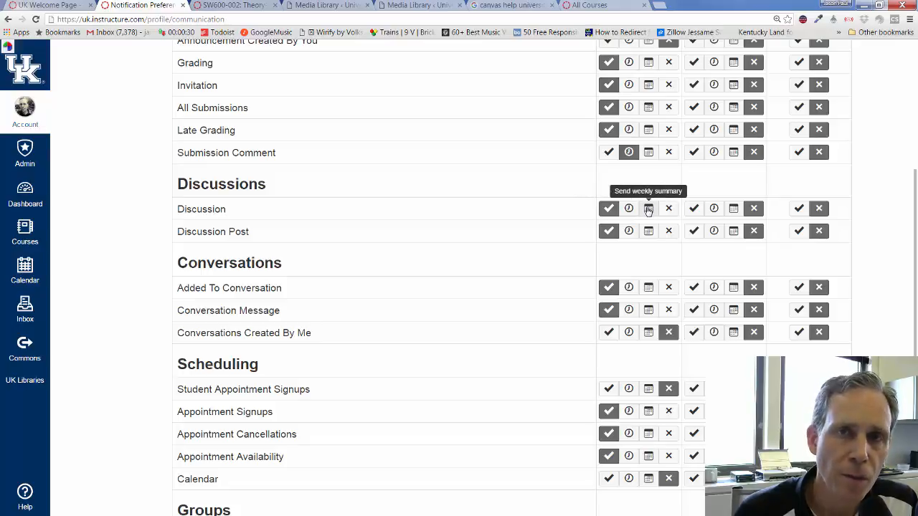
pyautogui.moveTo(423, 391)
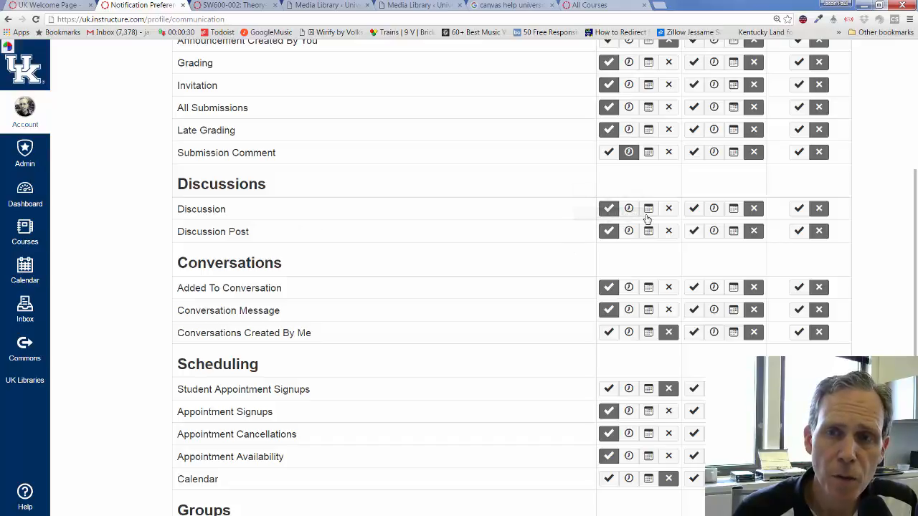
pyautogui.moveTo(628, 209)
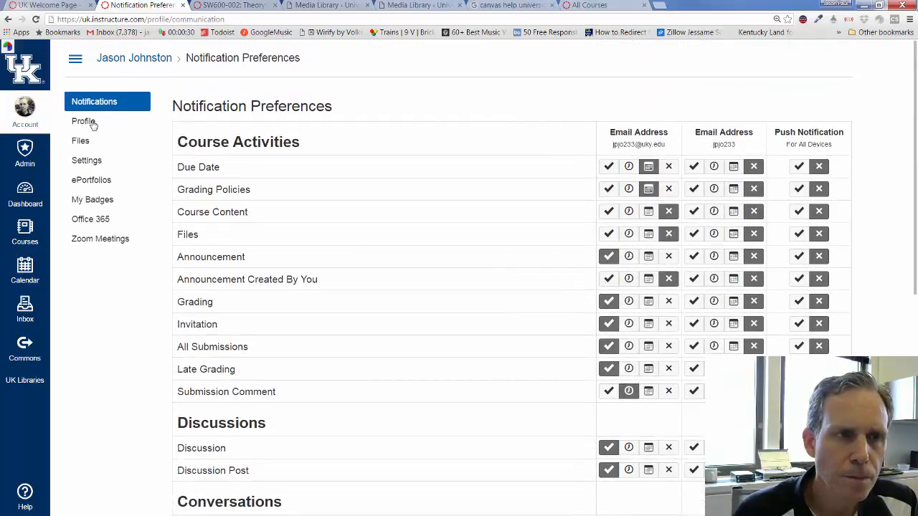
# Go to Account > Files and show the contents of My Files
pyautogui.click(25, 112)
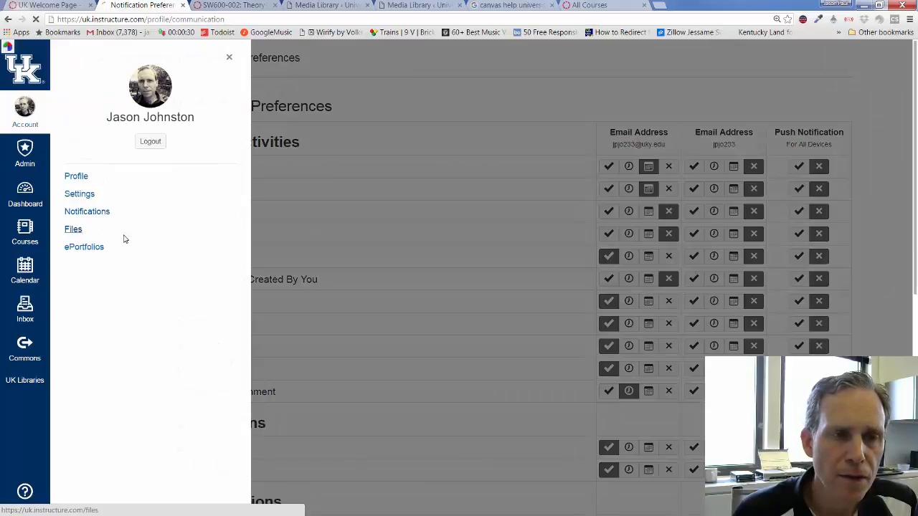
pyautogui.click(73, 229)
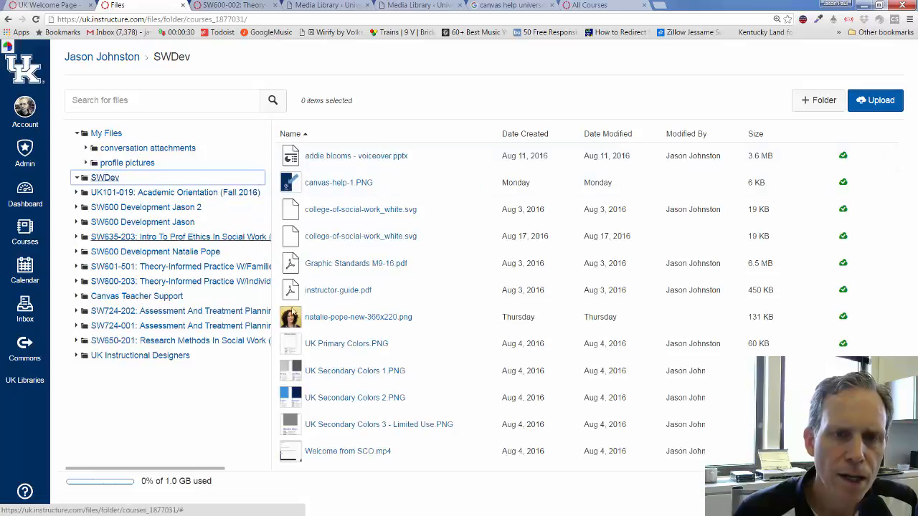
pyautogui.click(106, 133)
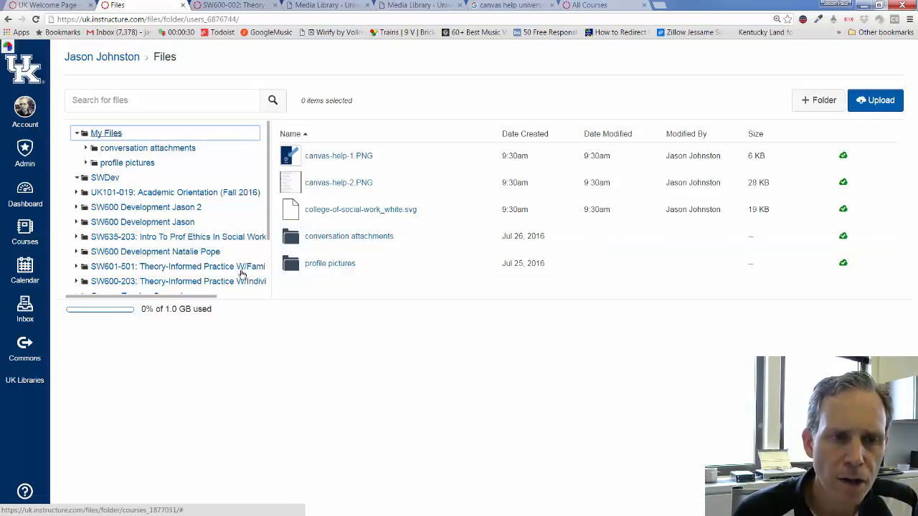
pyautogui.moveTo(286, 364)
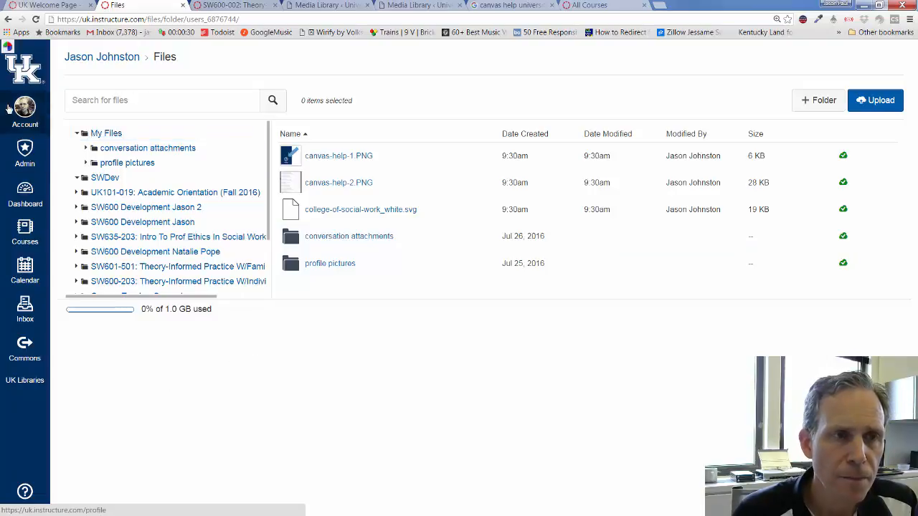
# Go to Account > ePortfolios, then reopen the account tray over that page
pyautogui.click(24, 111)
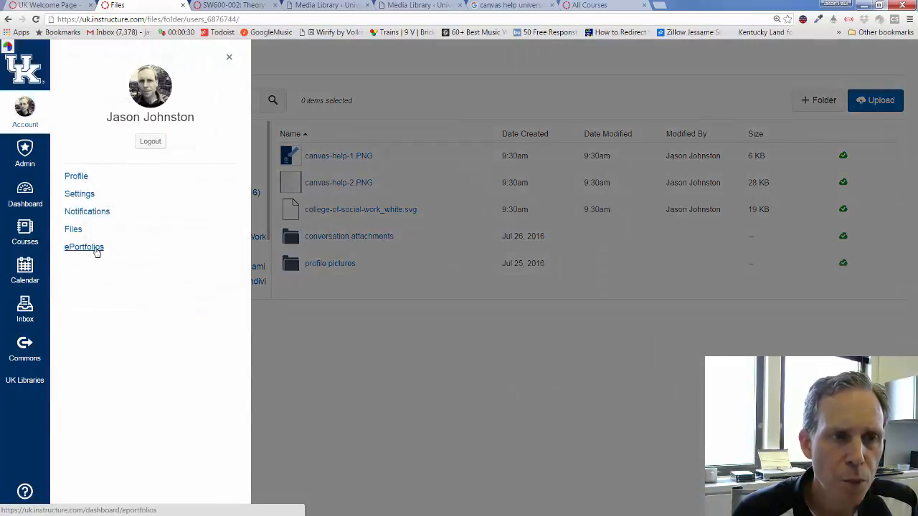
pyautogui.click(84, 246)
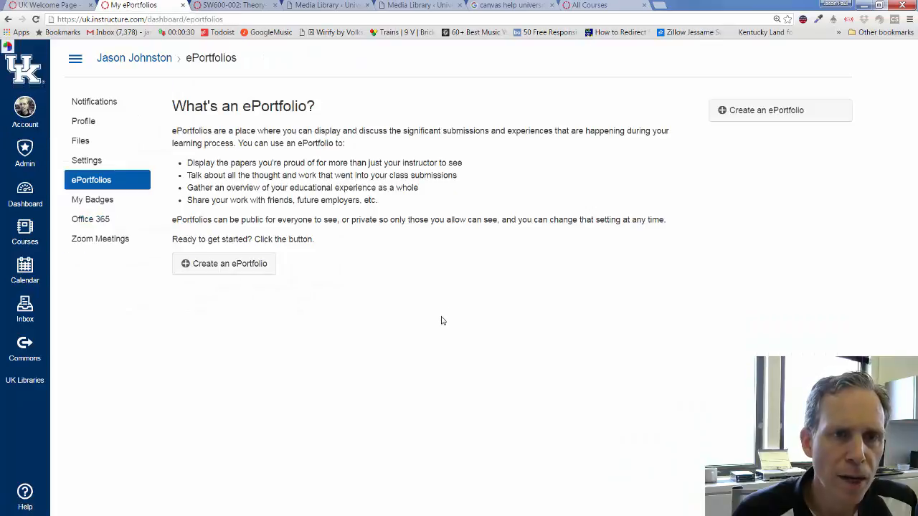
pyautogui.moveTo(312, 283)
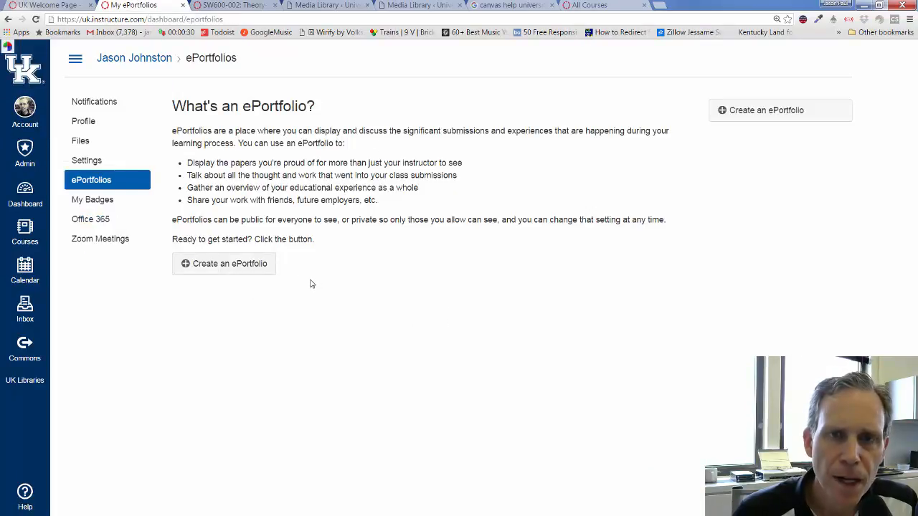
pyautogui.moveTo(203, 424)
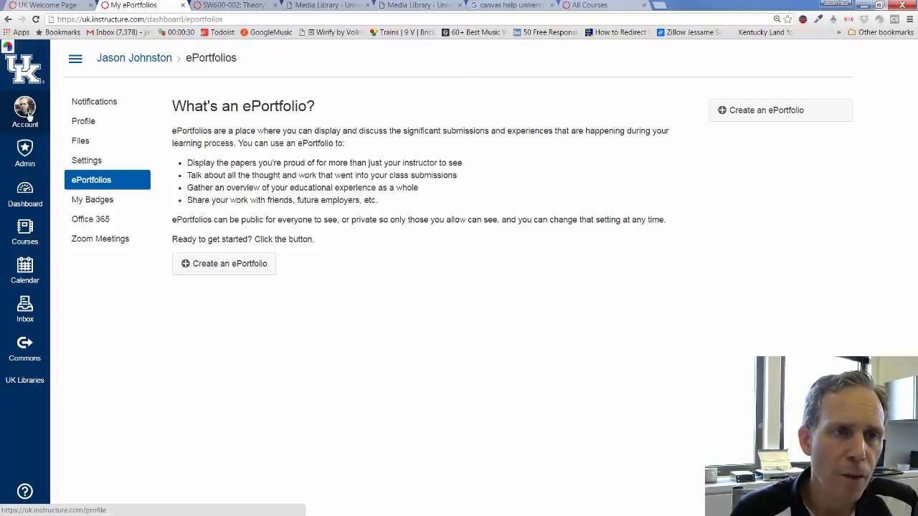
pyautogui.click(25, 111)
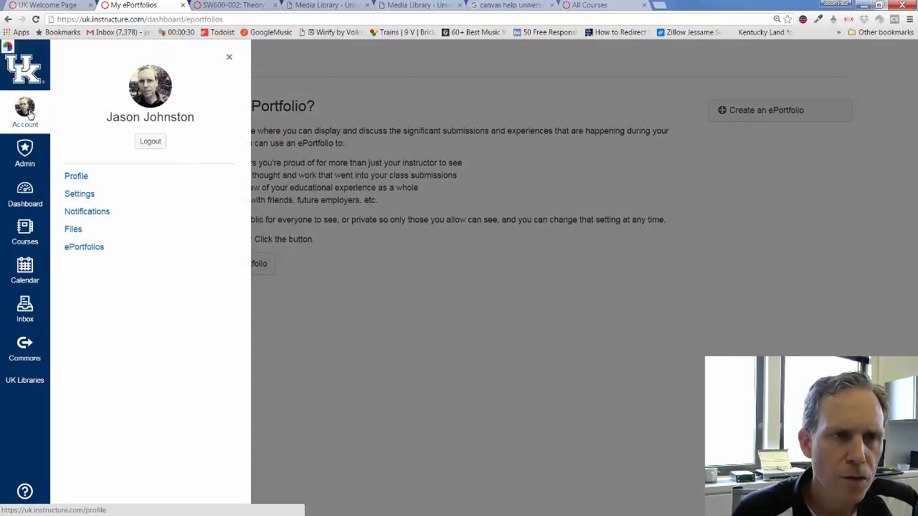
pyautogui.moveTo(50, 141)
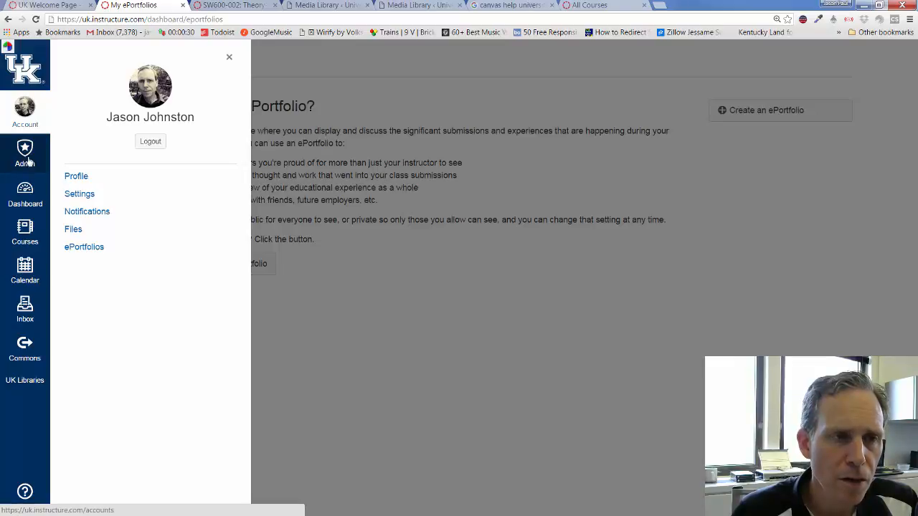
pyautogui.moveTo(25, 194)
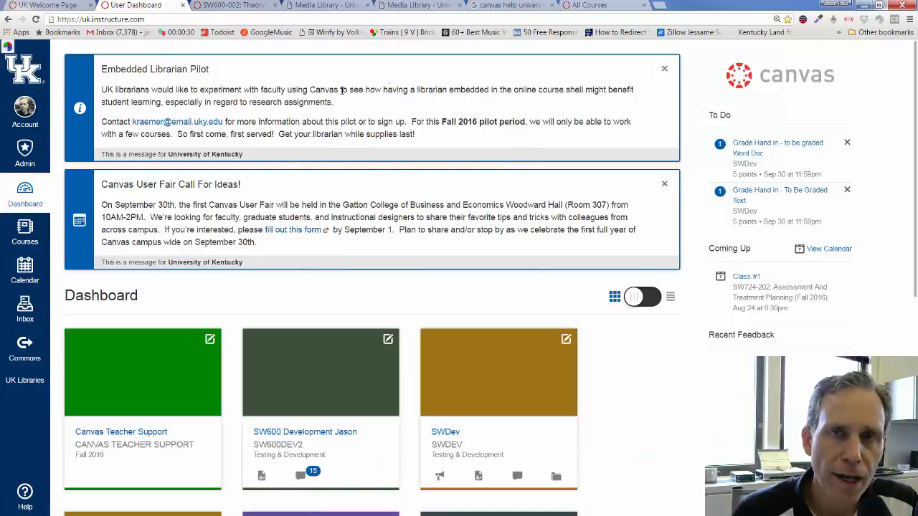
# Scroll through the dashboard course cards and move on to the All Courses list
pyautogui.scroll(-3)
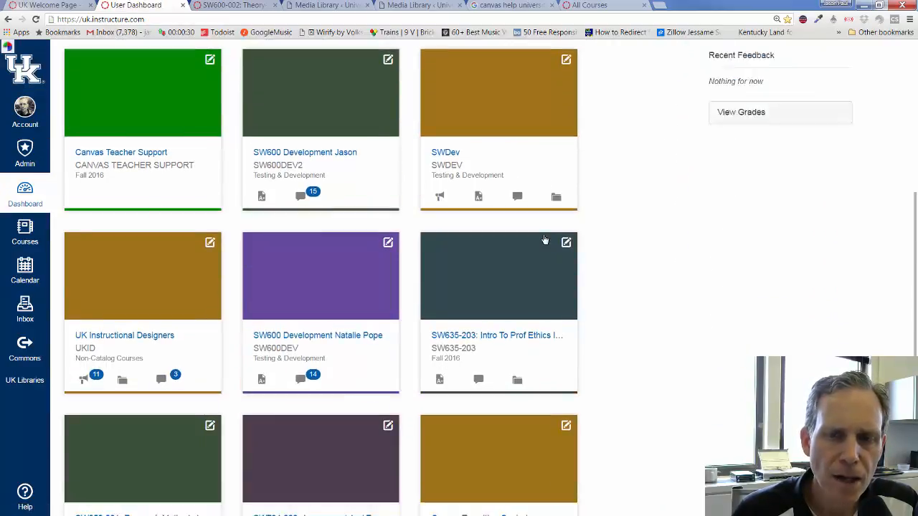
pyautogui.scroll(-3)
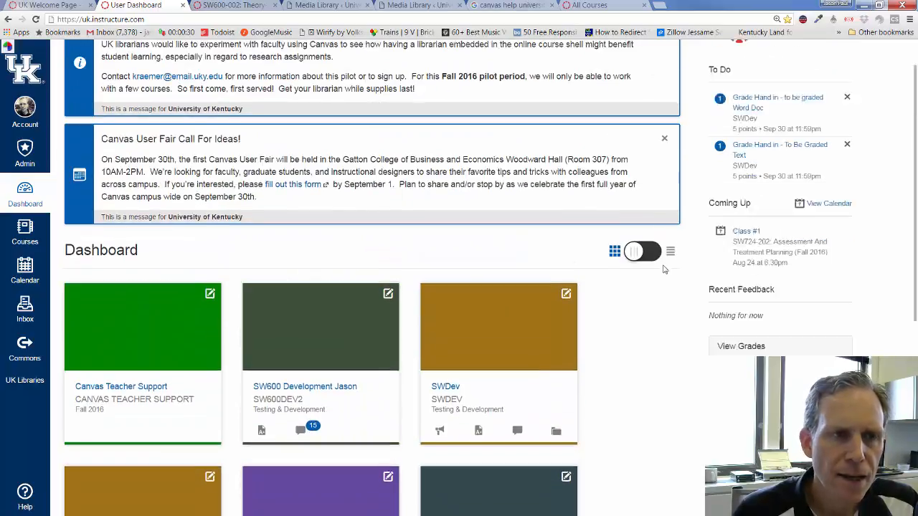
pyautogui.click(24, 233)
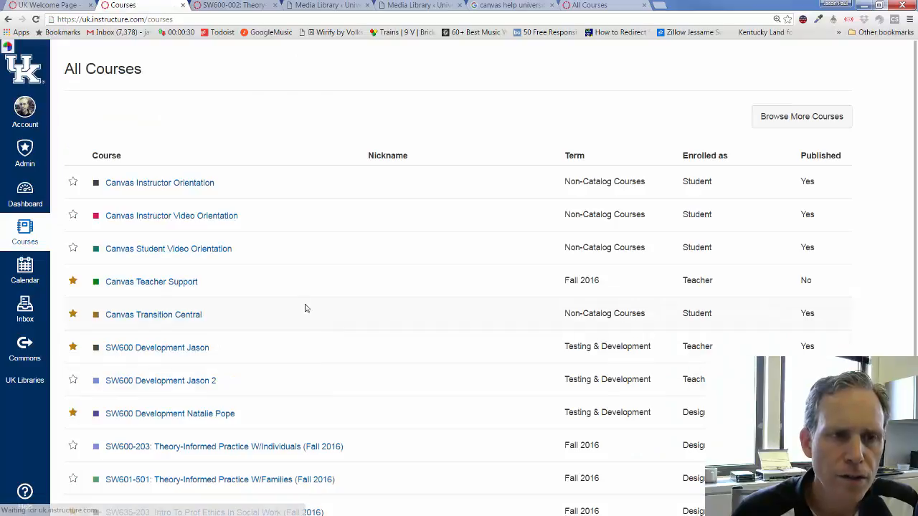
pyautogui.moveTo(70, 391)
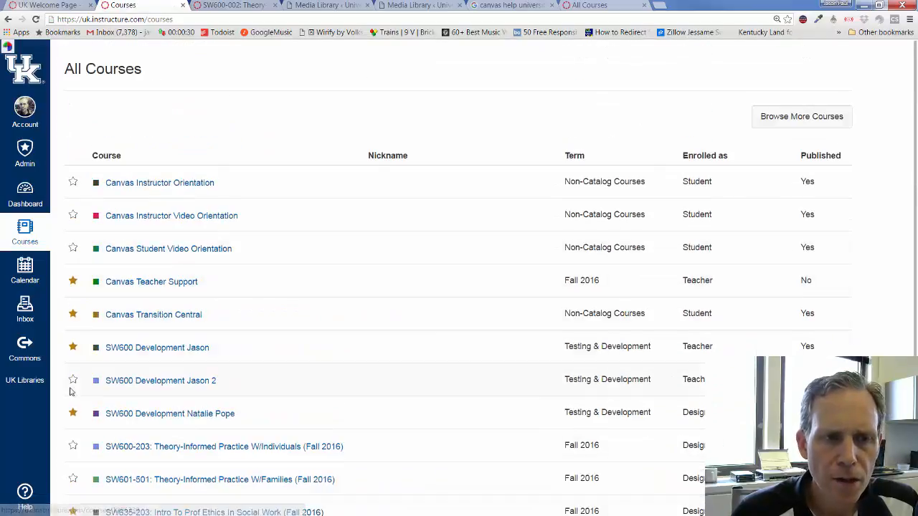
# Unstar Canvas Transition Central and star Canvas Instructor Orientation in All Courses
pyautogui.scroll(-3)
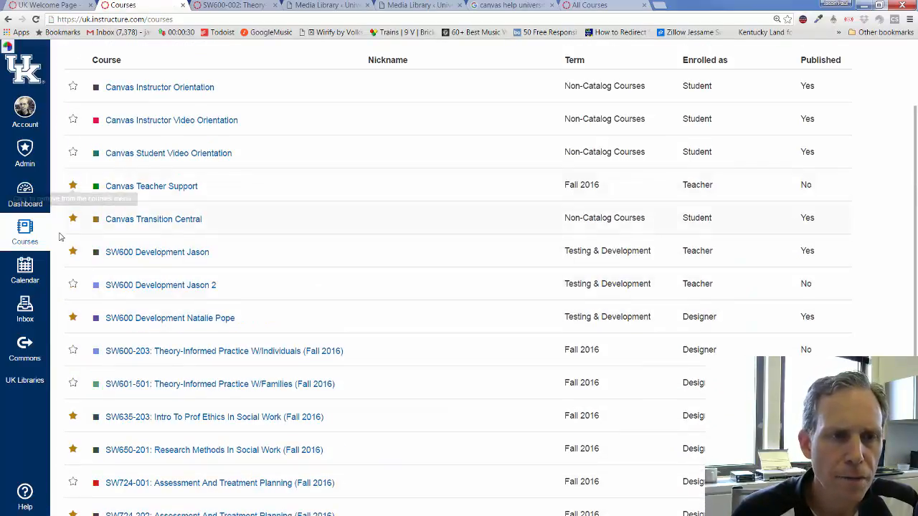
pyautogui.click(72, 218)
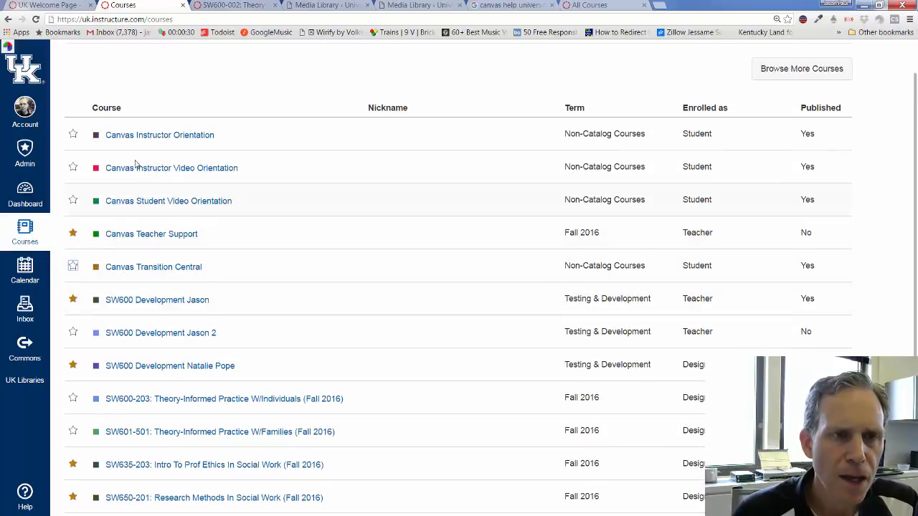
pyautogui.click(72, 134)
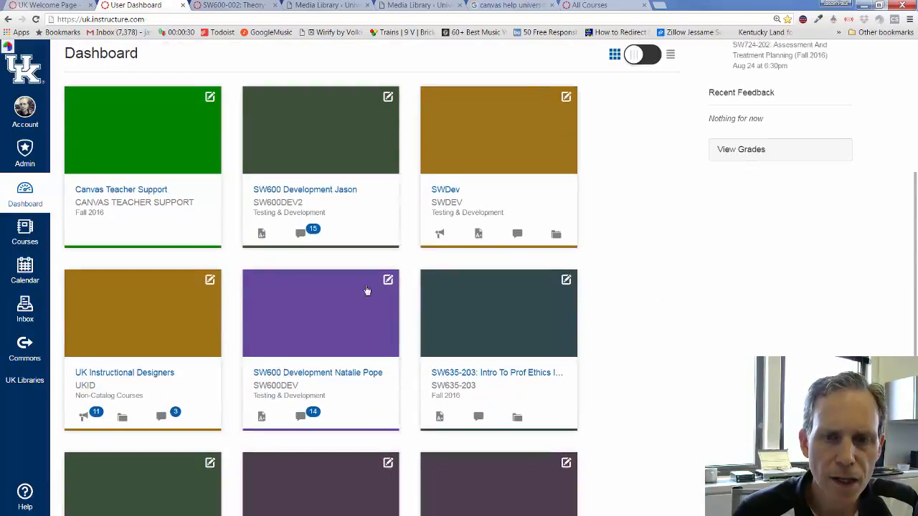
# Scroll the dashboard course cards and show the Courses tray of favourites
pyautogui.scroll(-3)
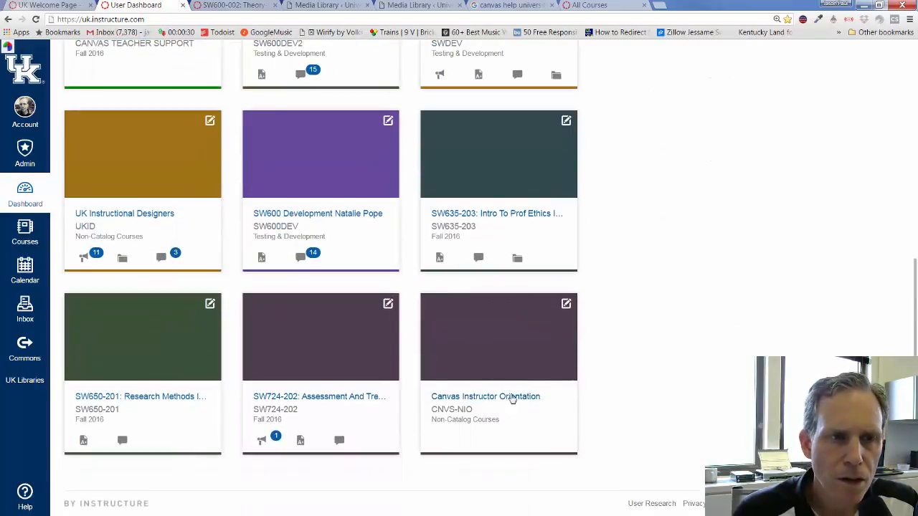
pyautogui.scroll(3)
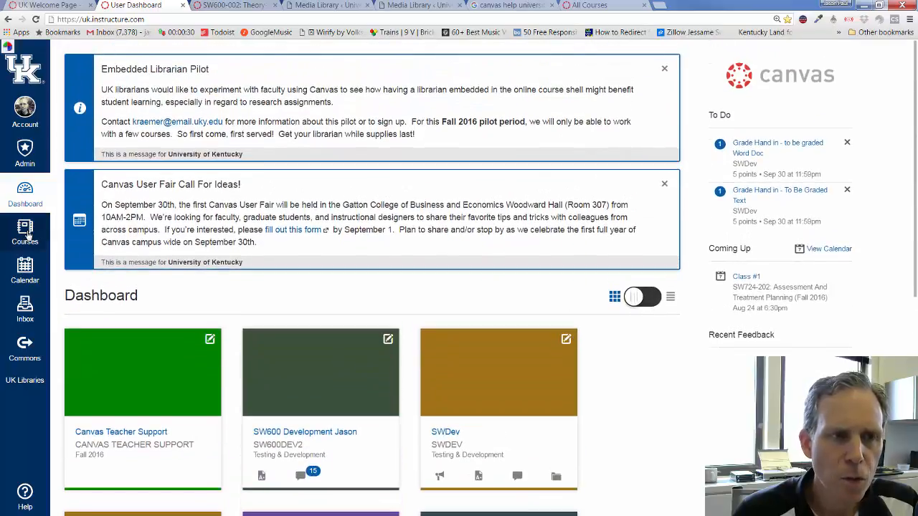
pyautogui.click(24, 232)
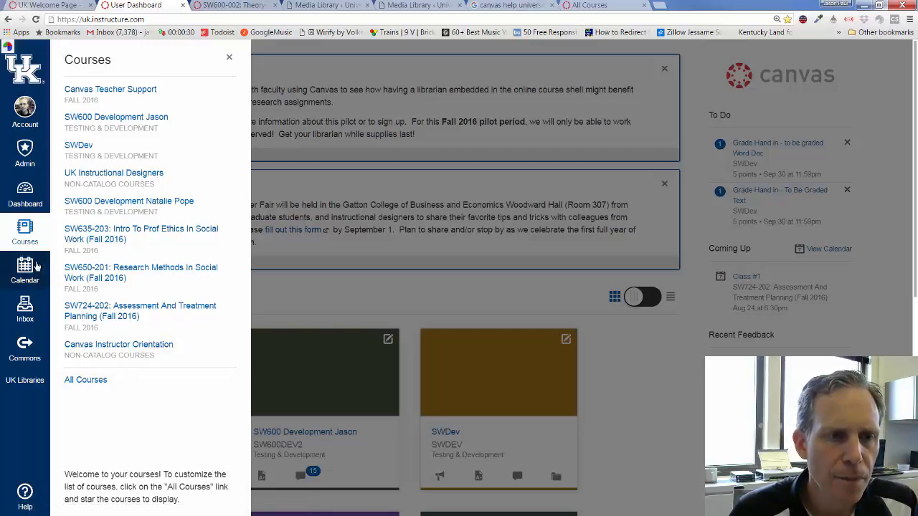
pyautogui.moveTo(113, 328)
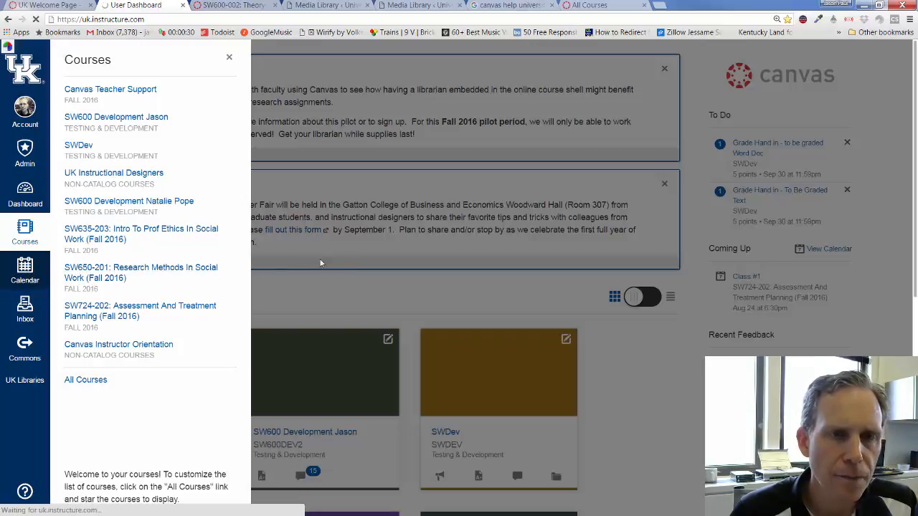
# Open the calendar and switch from Week view to the Agenda list
pyautogui.click(24, 270)
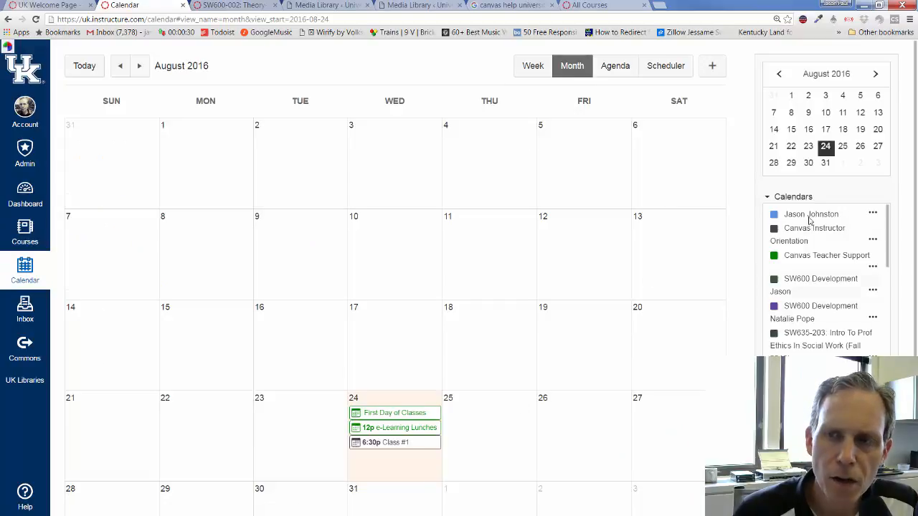
pyautogui.click(532, 66)
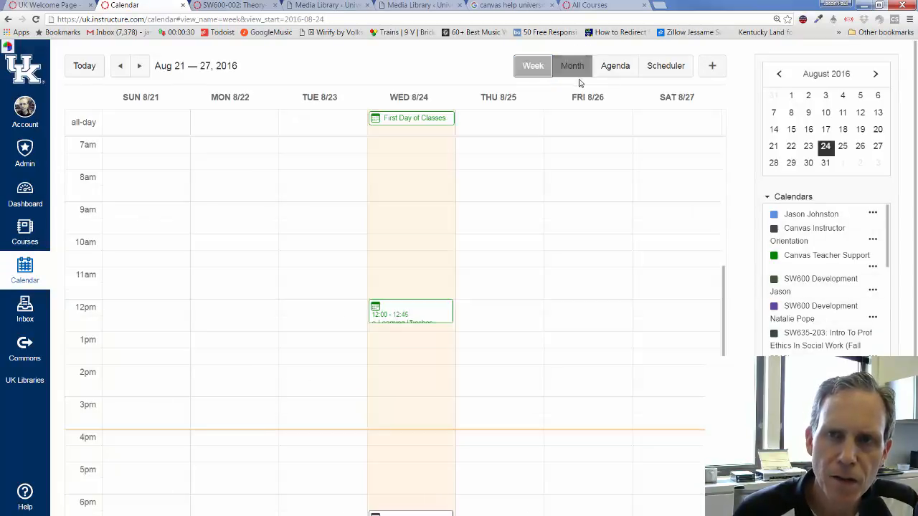
pyautogui.click(614, 65)
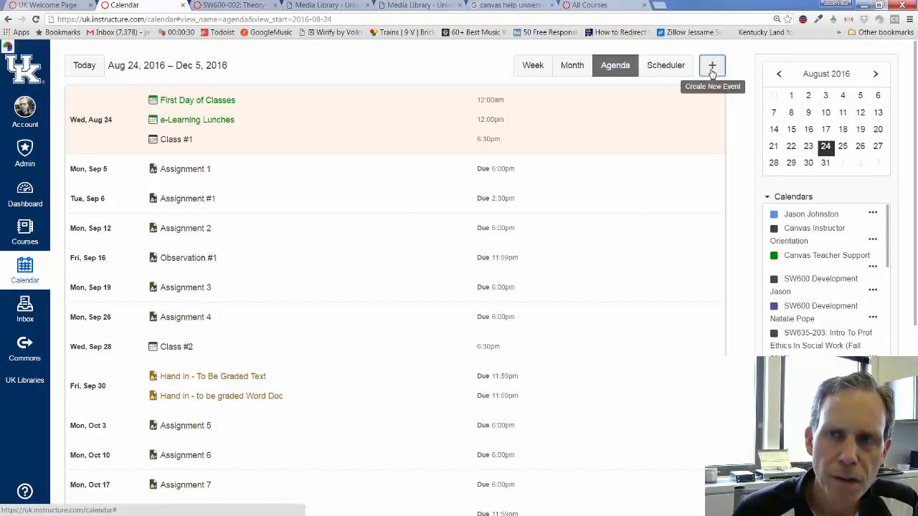
# Start a new event on the SW600 Development Jason calendar, then close it unsaved
pyautogui.click(712, 65)
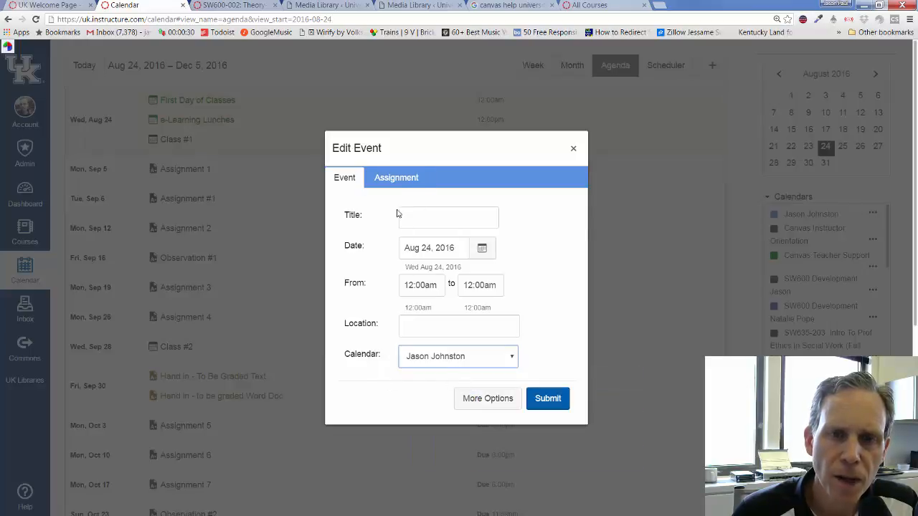
pyautogui.click(458, 356)
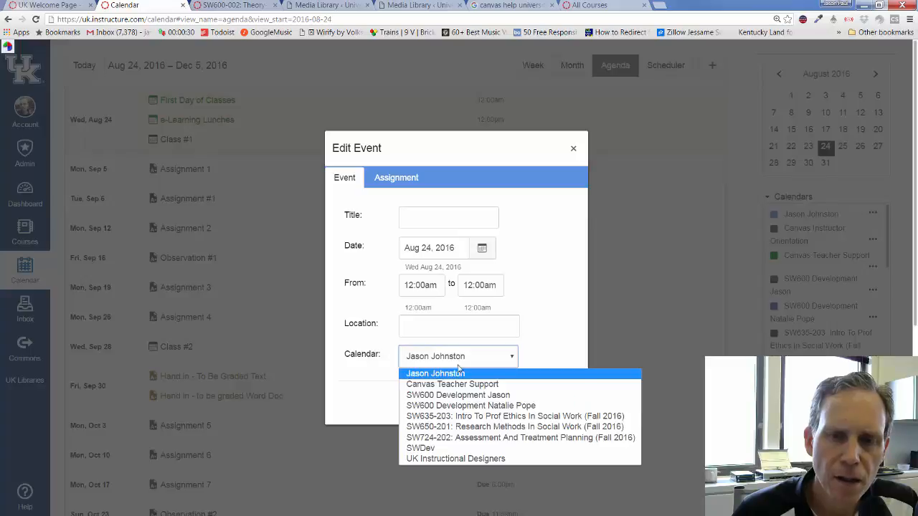
pyautogui.click(457, 395)
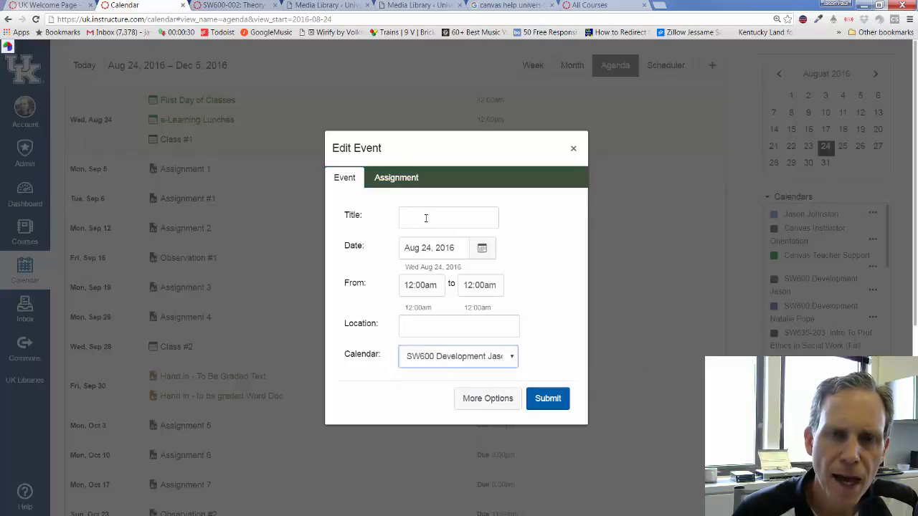
pyautogui.click(448, 217)
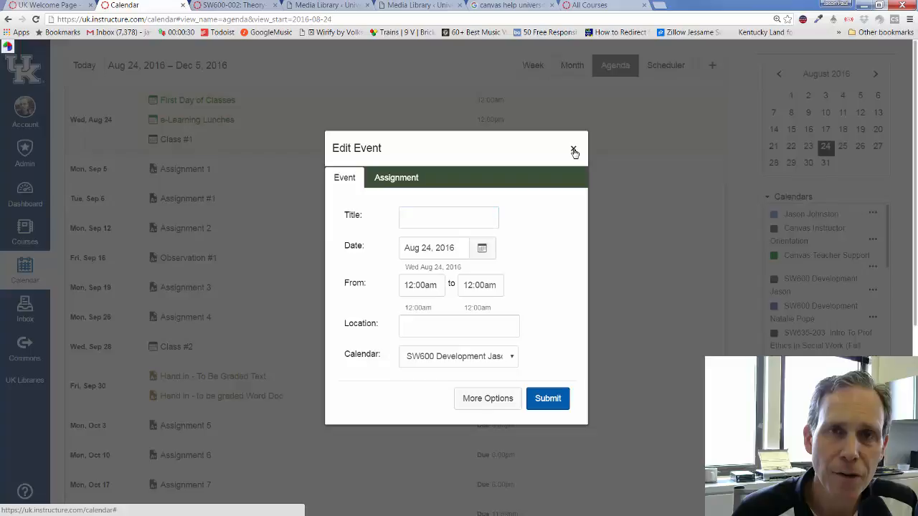
pyautogui.click(574, 152)
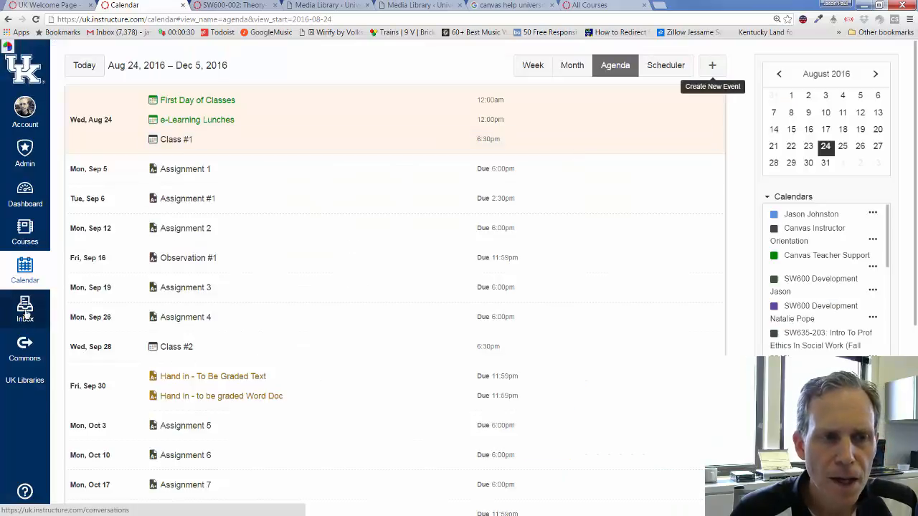
pyautogui.click(25, 309)
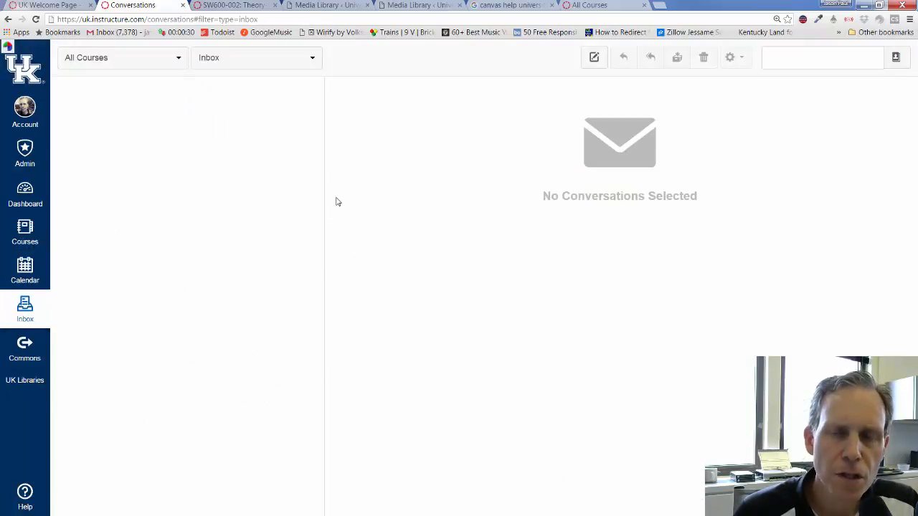
pyautogui.moveTo(198, 340)
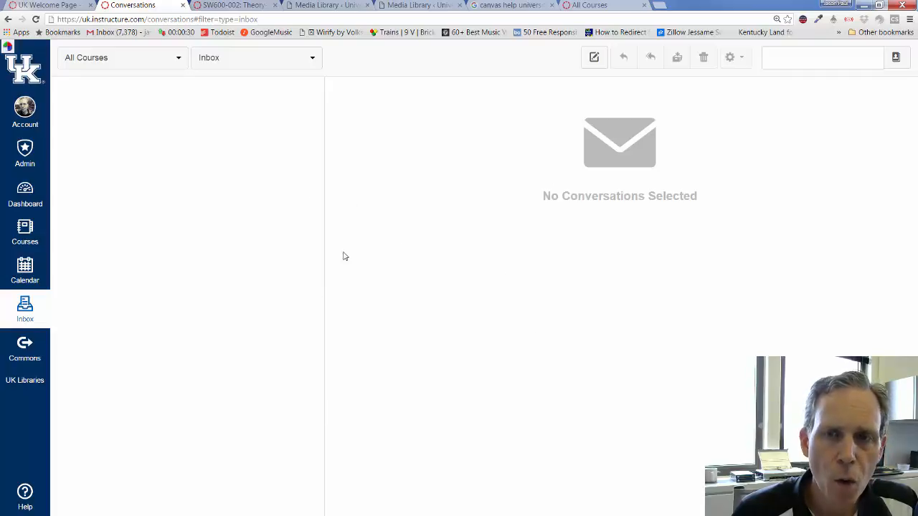
pyautogui.moveTo(516, 243)
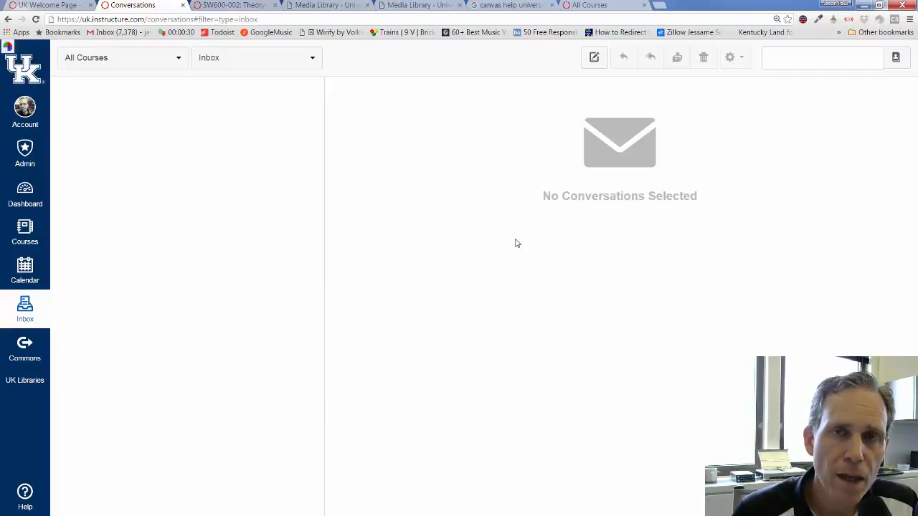
pyautogui.moveTo(401, 282)
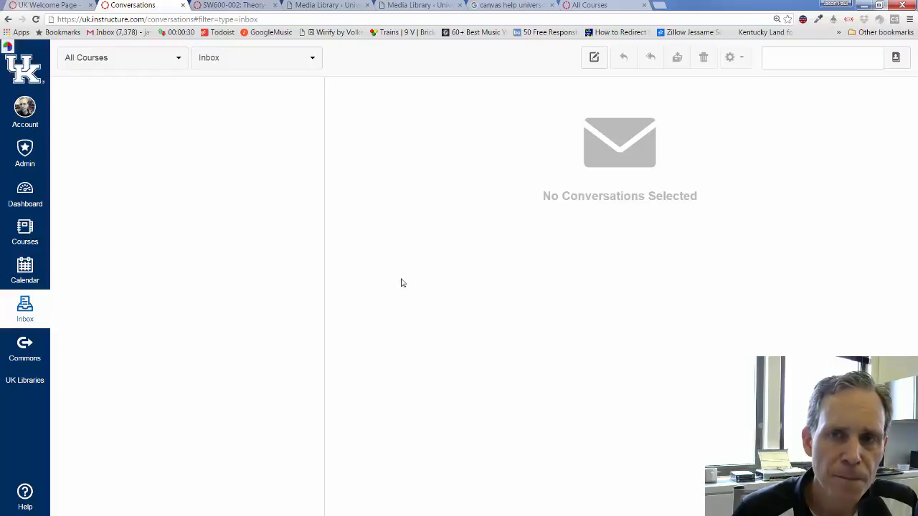
pyautogui.click(593, 56)
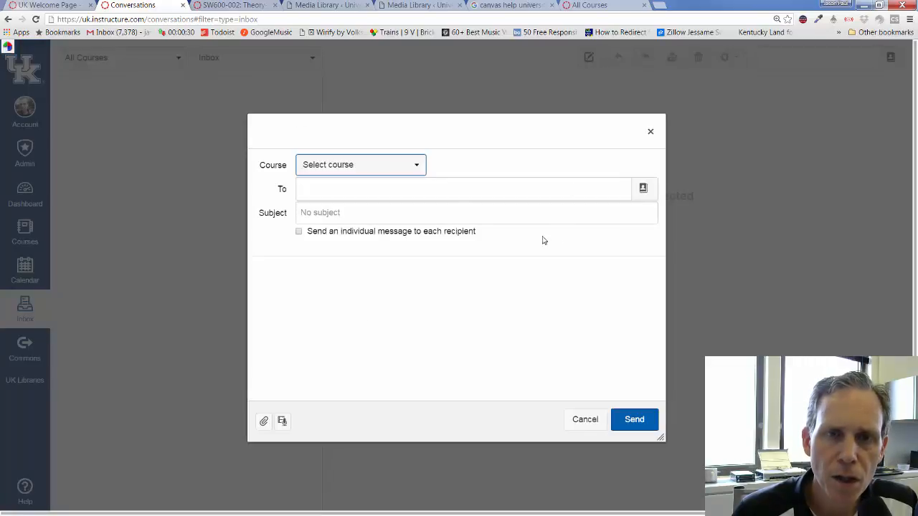
pyautogui.click(360, 165)
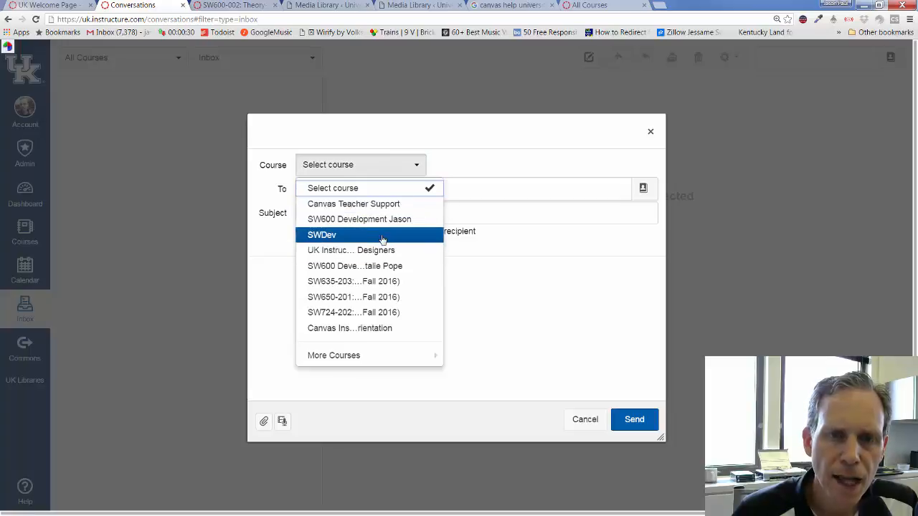
pyautogui.moveTo(383, 218)
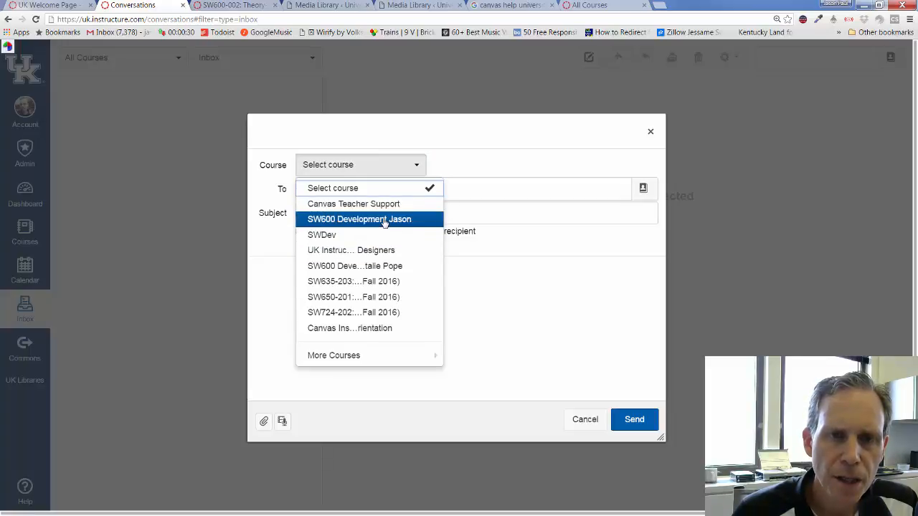
pyautogui.click(321, 235)
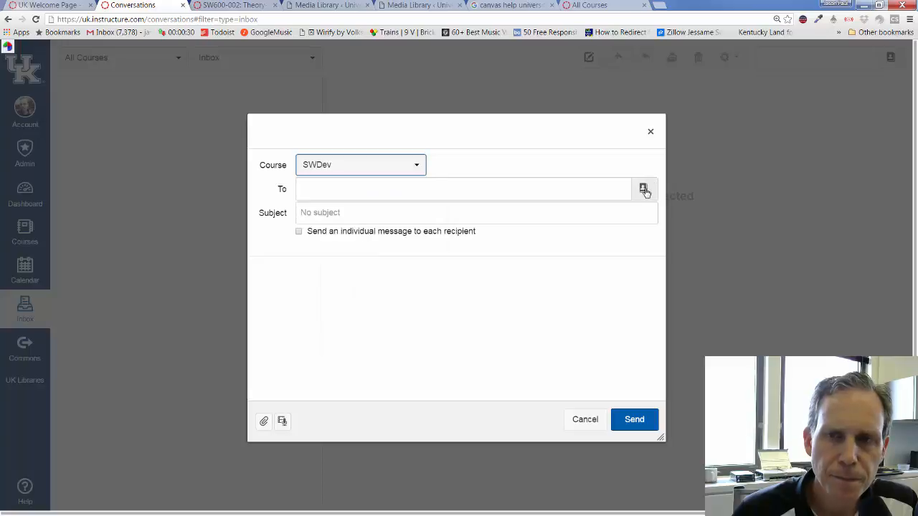
pyautogui.click(643, 188)
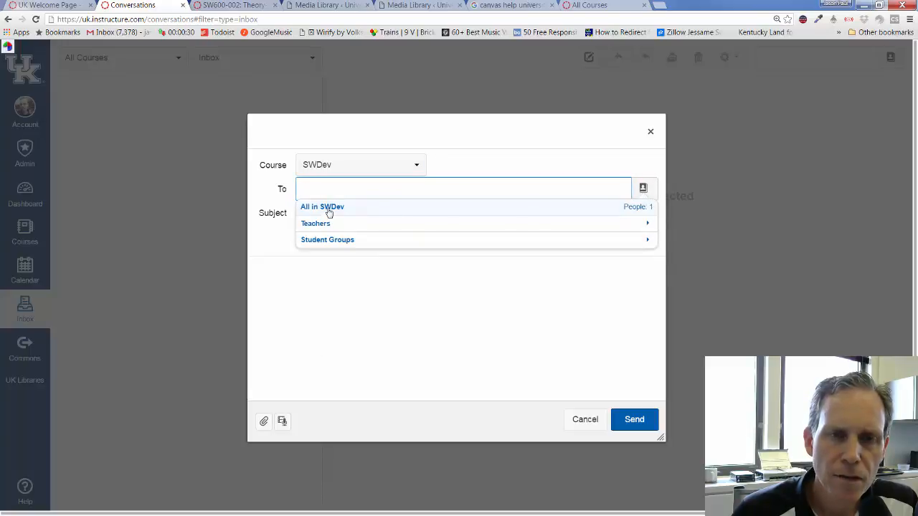
pyautogui.click(322, 207)
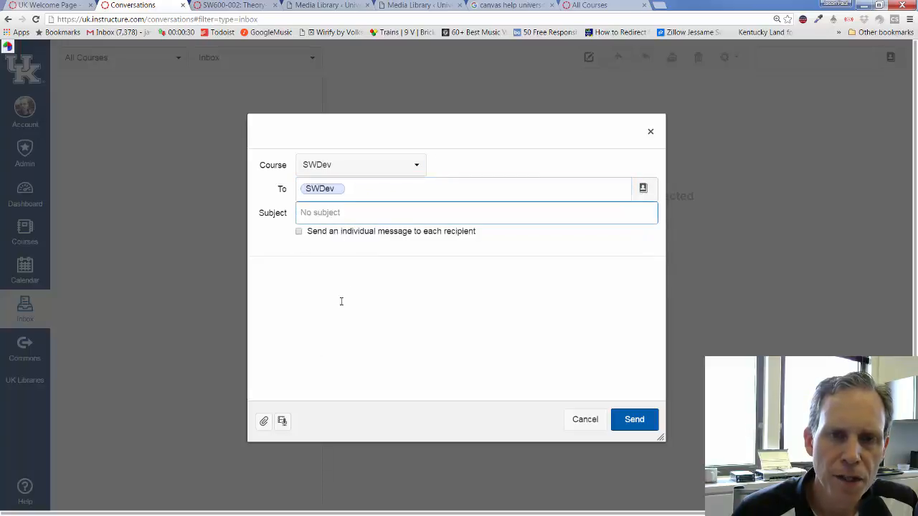
pyautogui.click(298, 231)
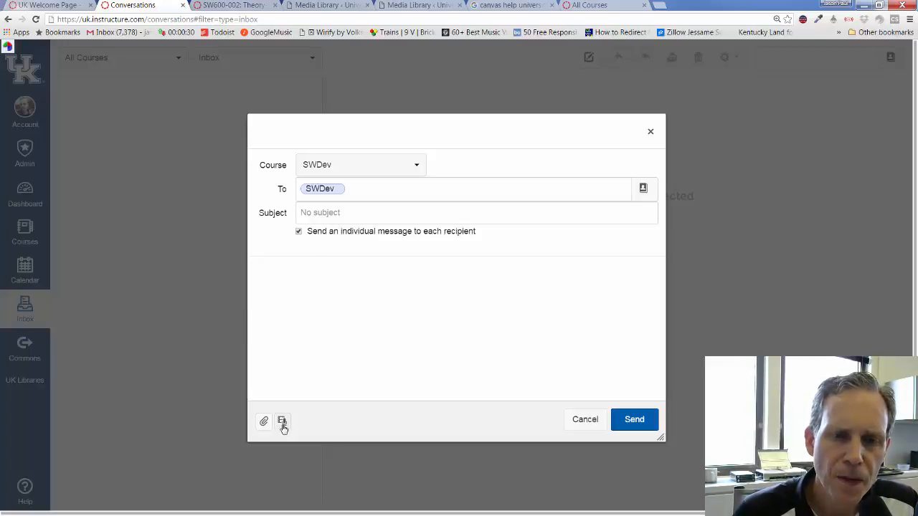
pyautogui.moveTo(282, 422)
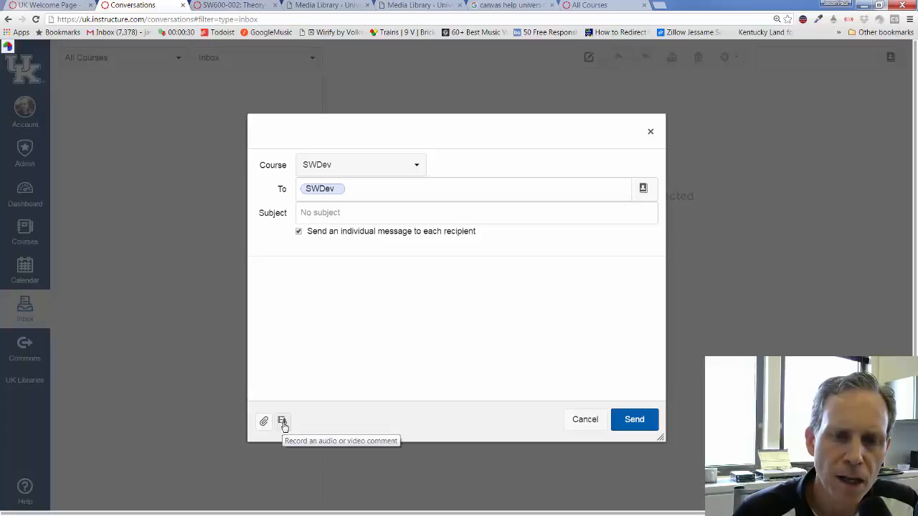
pyautogui.moveTo(263, 422)
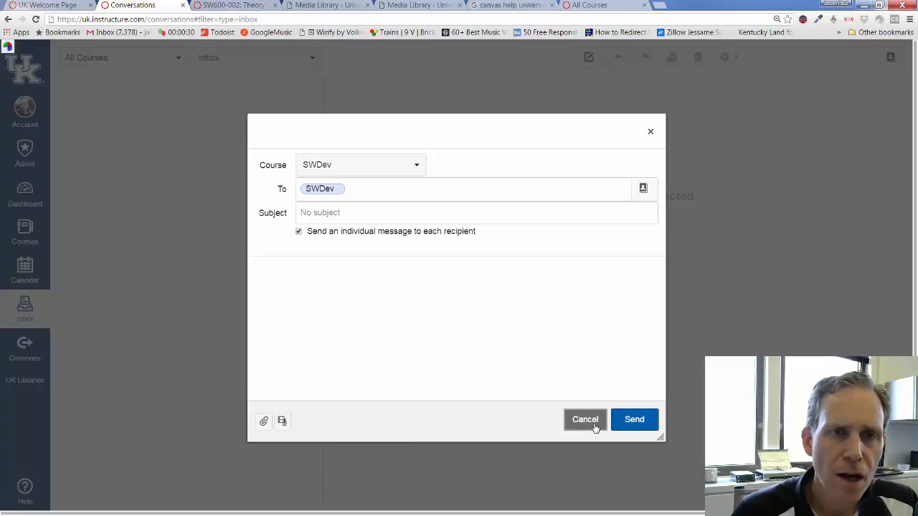
pyautogui.click(585, 420)
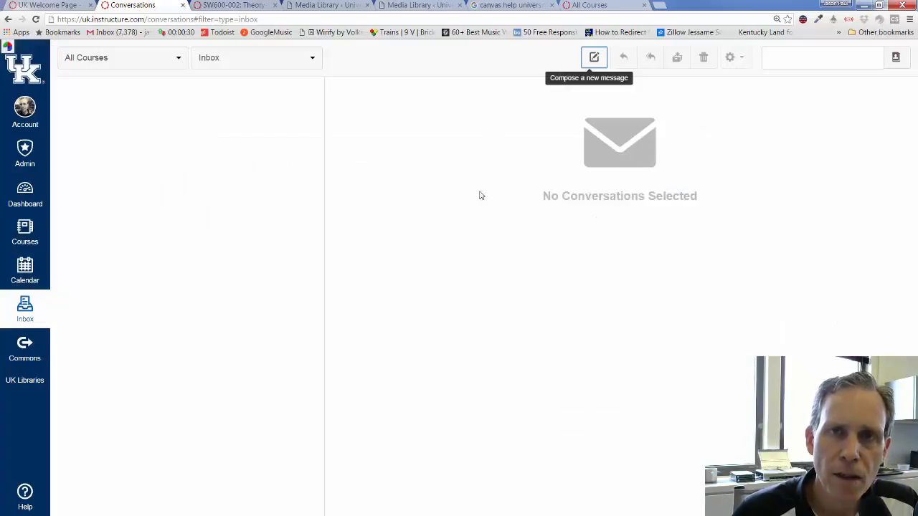
pyautogui.moveTo(270, 136)
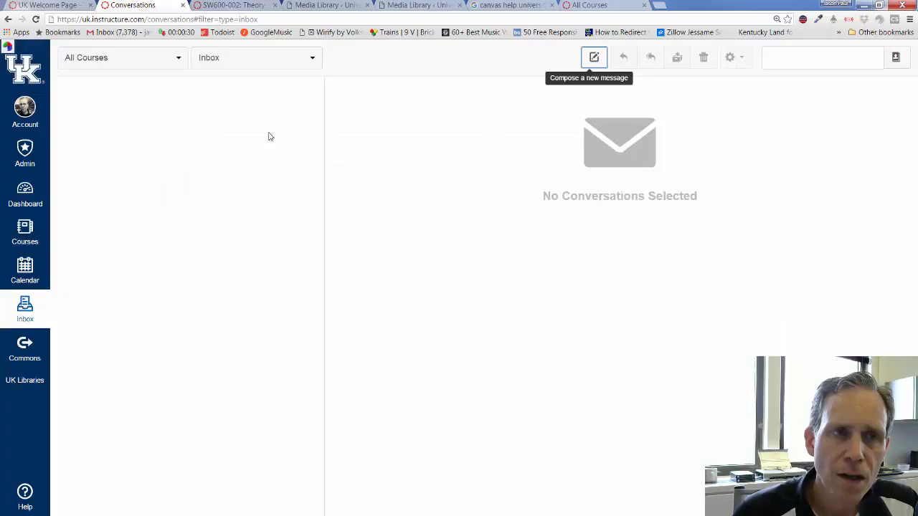
pyautogui.click(120, 57)
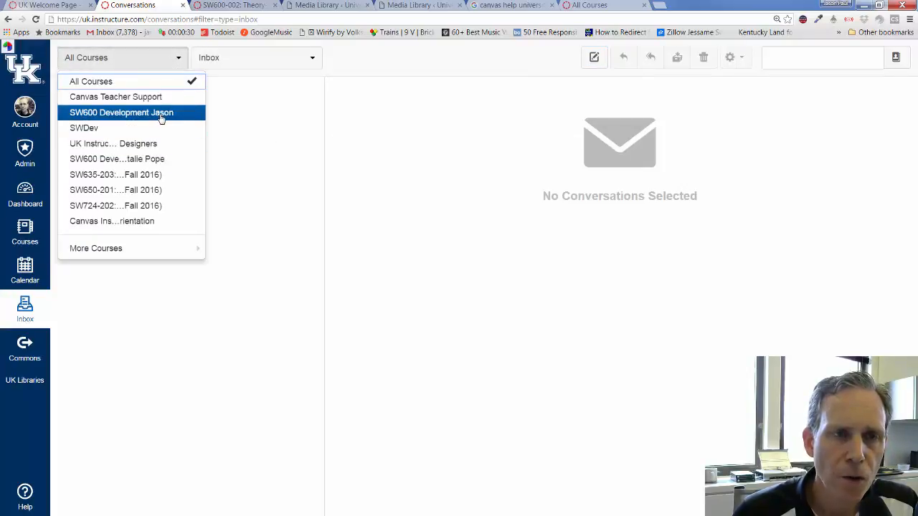
pyautogui.moveTo(192, 180)
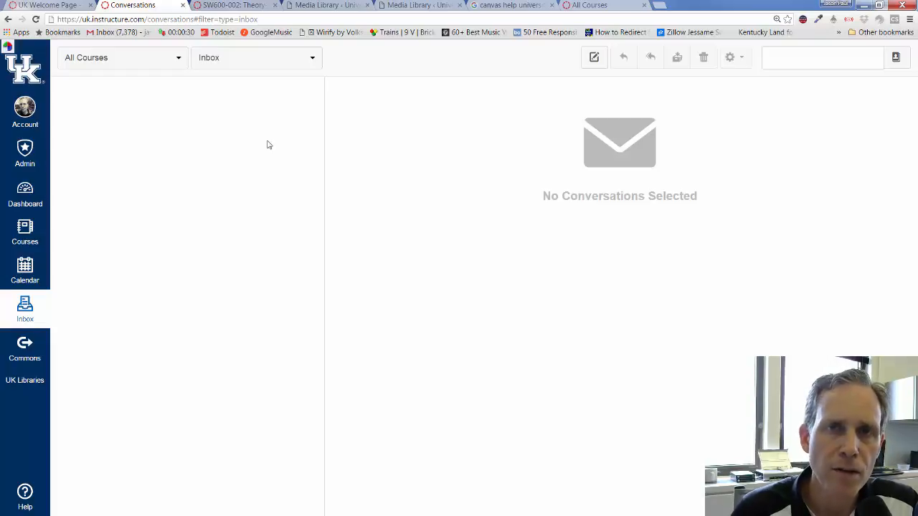
pyautogui.moveTo(293, 278)
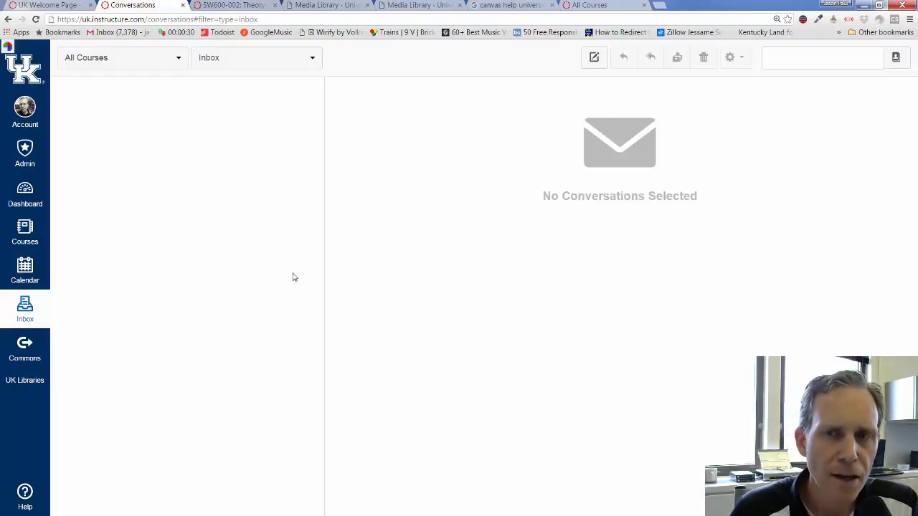
pyautogui.moveTo(379, 380)
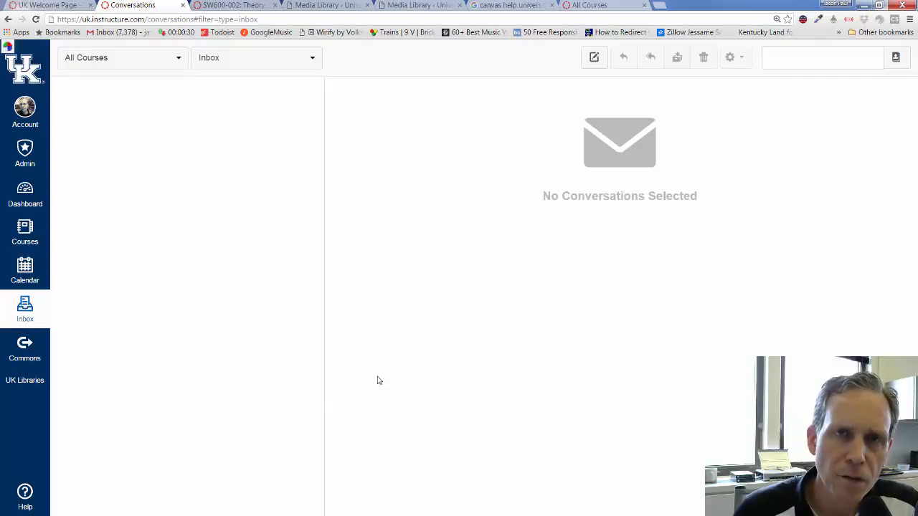
pyautogui.moveTo(285, 259)
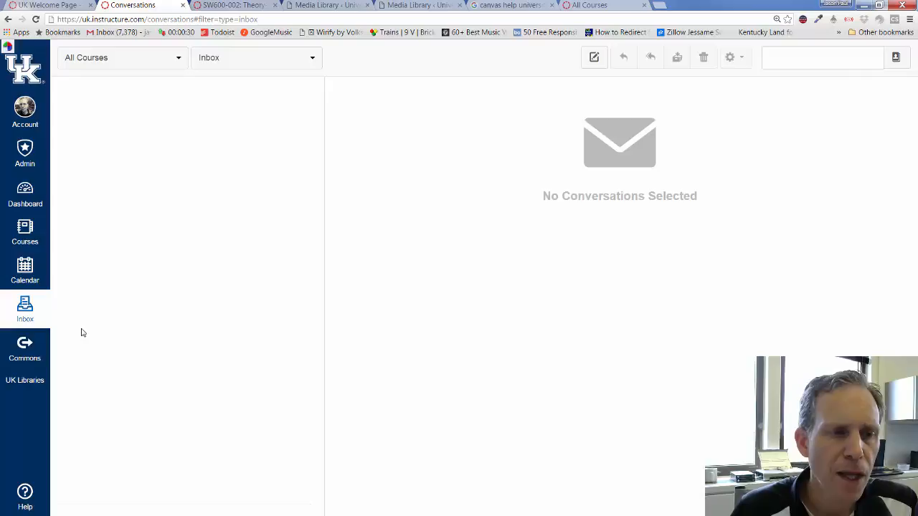
pyautogui.moveTo(202, 363)
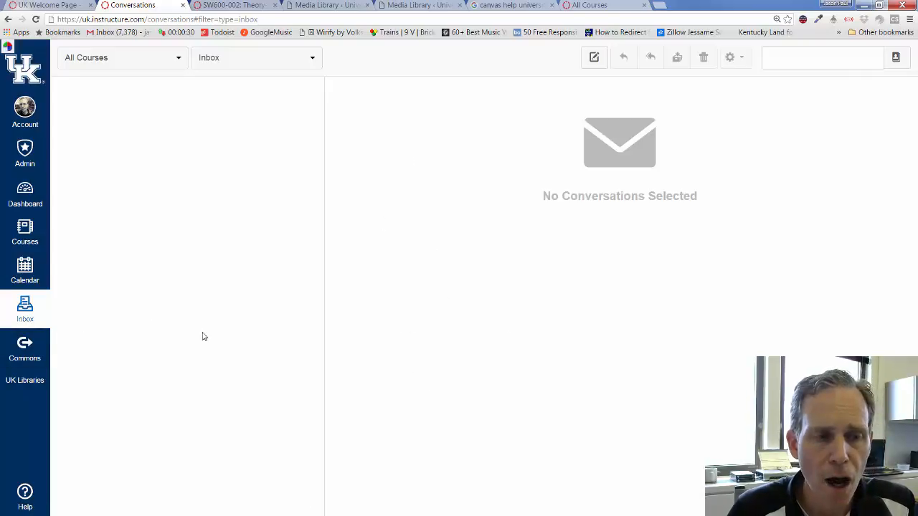
pyautogui.moveTo(24, 380)
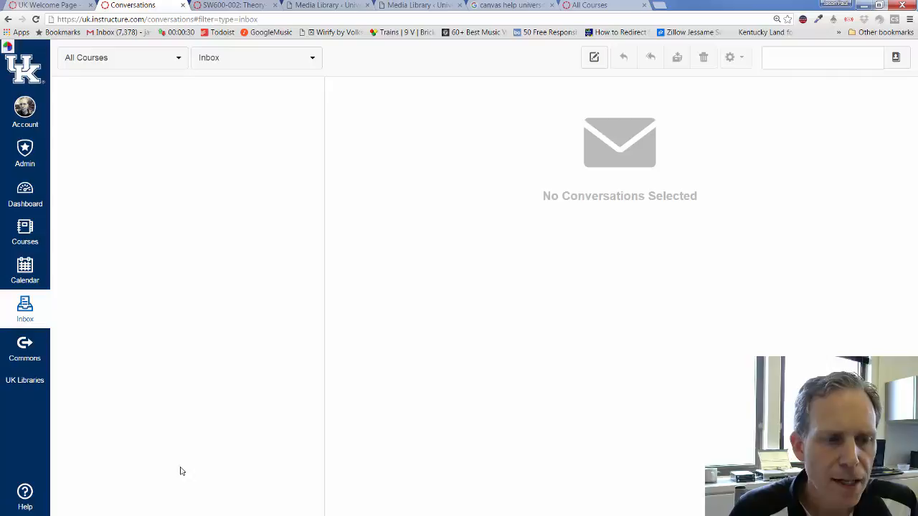
pyautogui.moveTo(94, 469)
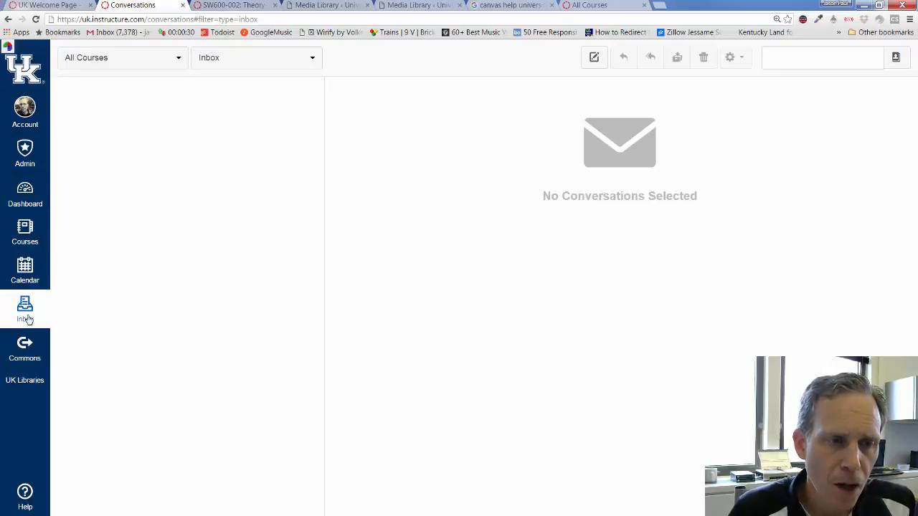
pyautogui.moveTo(25, 495)
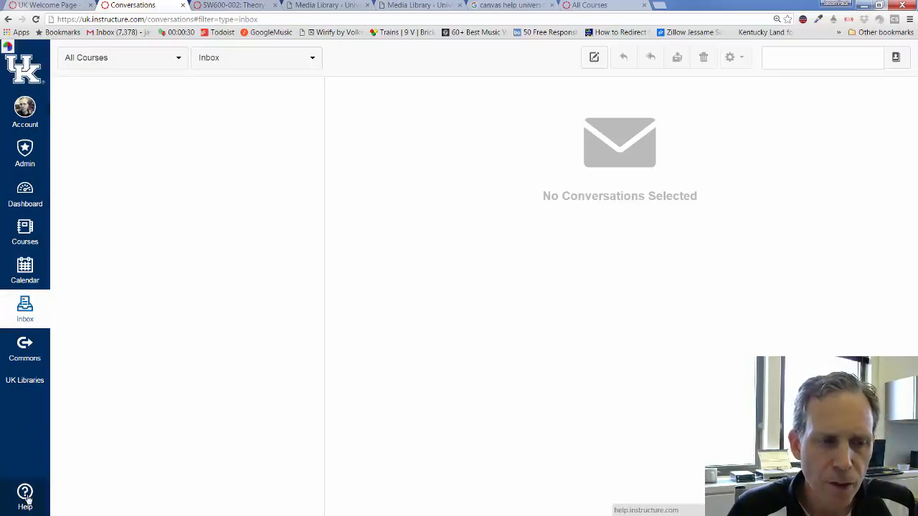
pyautogui.click(24, 493)
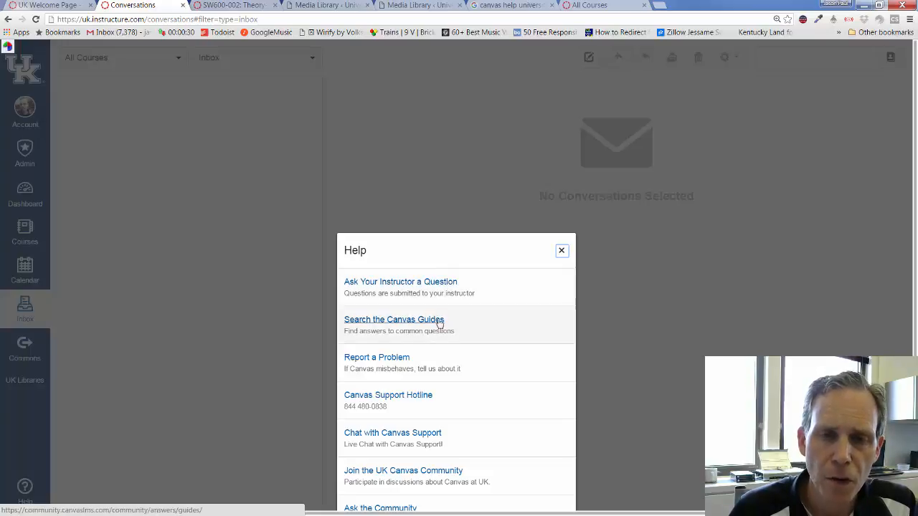
pyautogui.moveTo(376, 362)
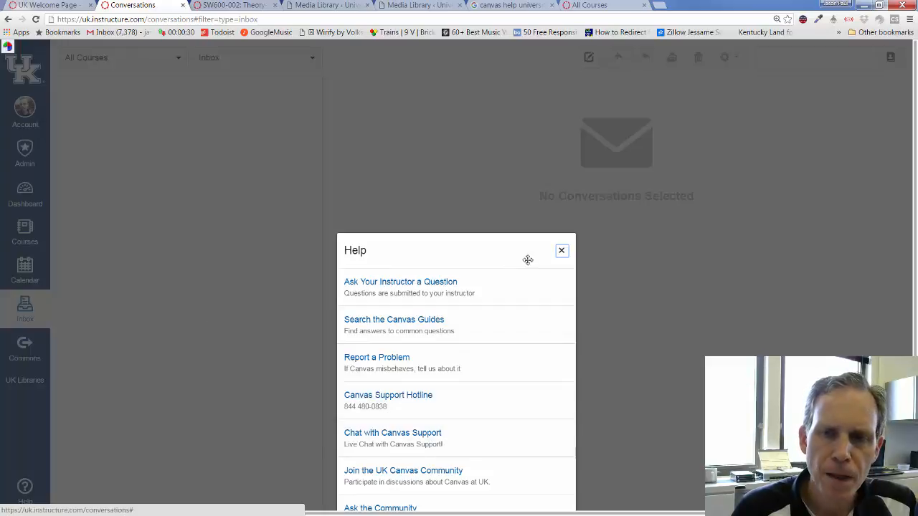
pyautogui.click(562, 250)
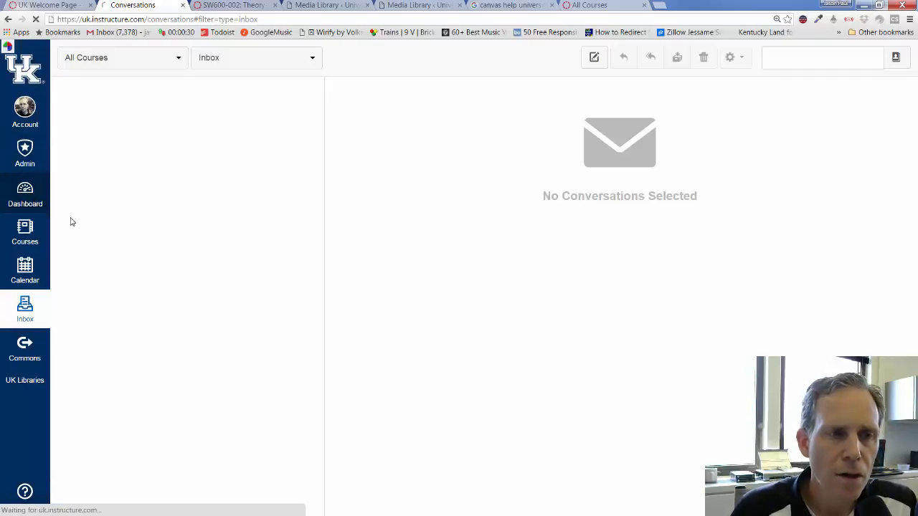
# Return to the Dashboard and scroll down the course cards toward Canvas Teacher Support
pyautogui.click(24, 195)
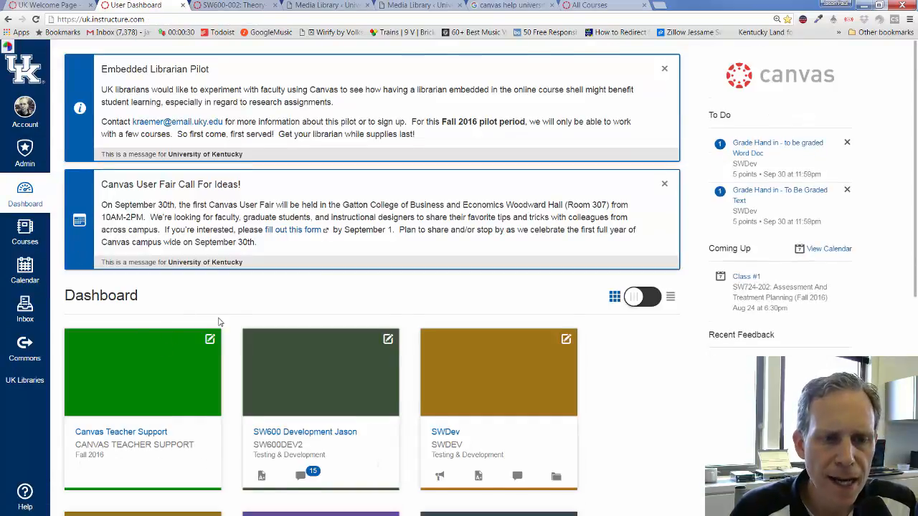
pyautogui.scroll(-3)
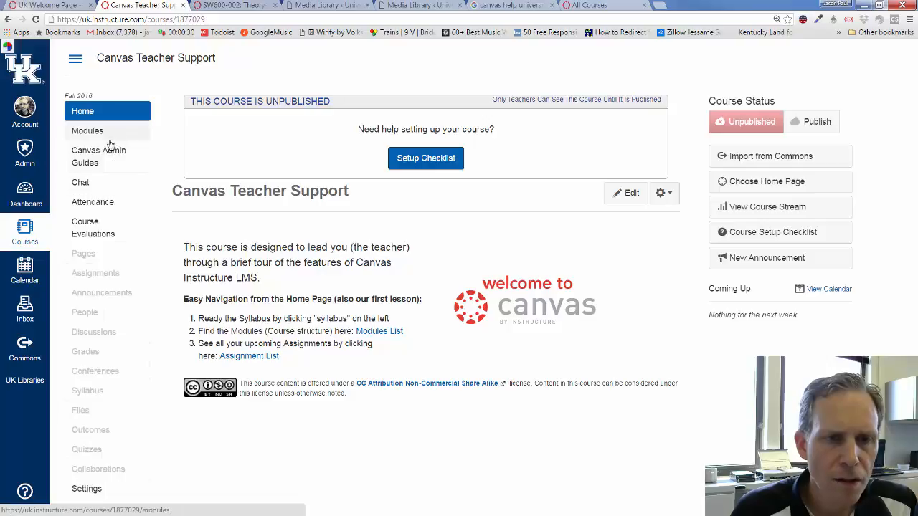
pyautogui.moveTo(123, 111)
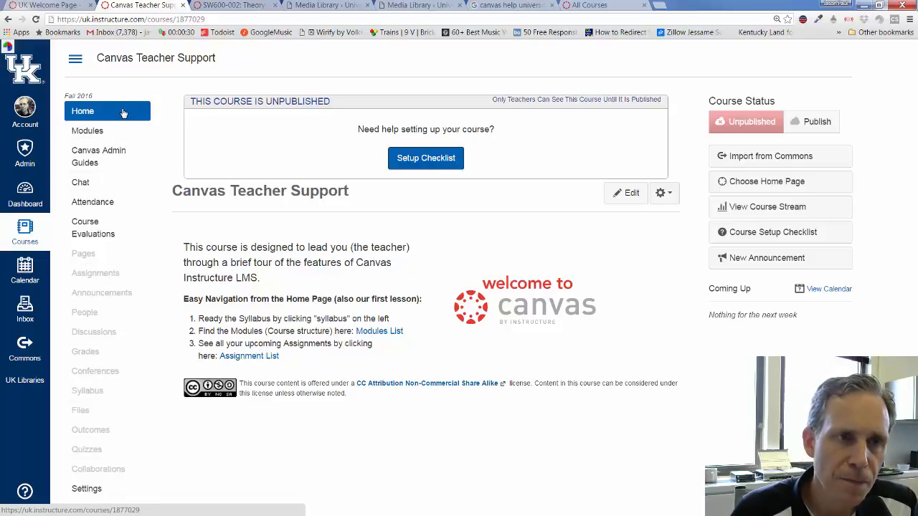